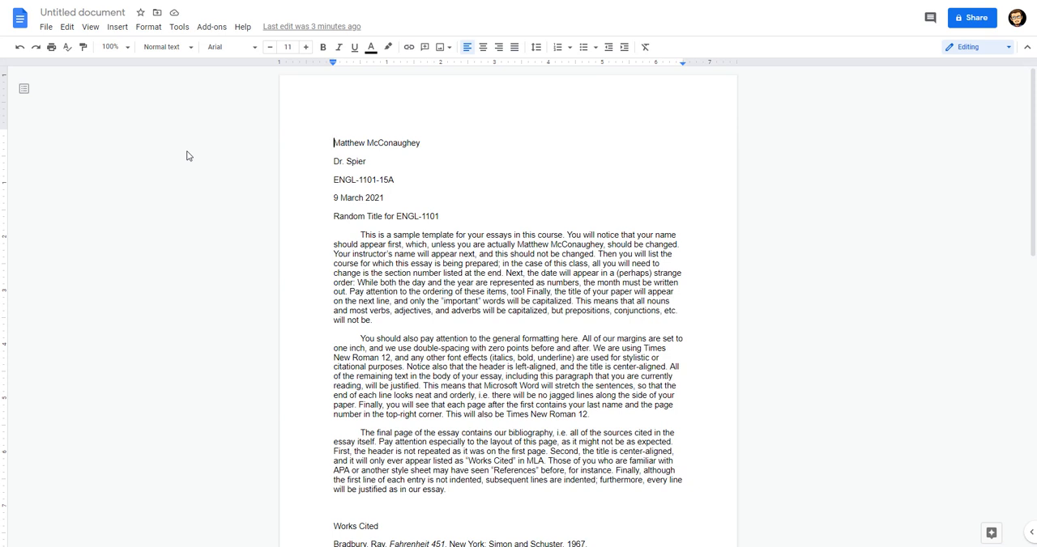
pyautogui.moveTo(182, 162)
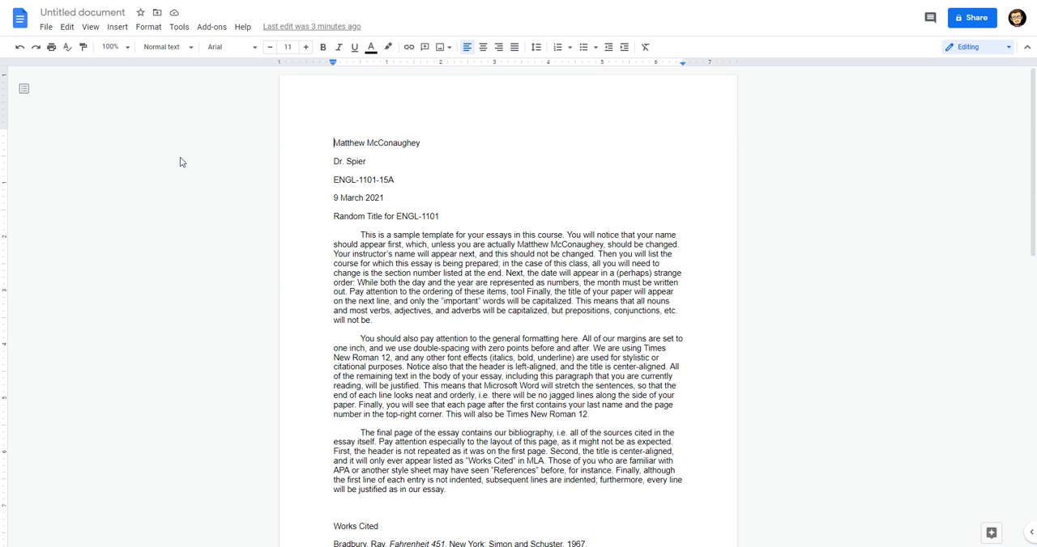
pyautogui.moveTo(156, 165)
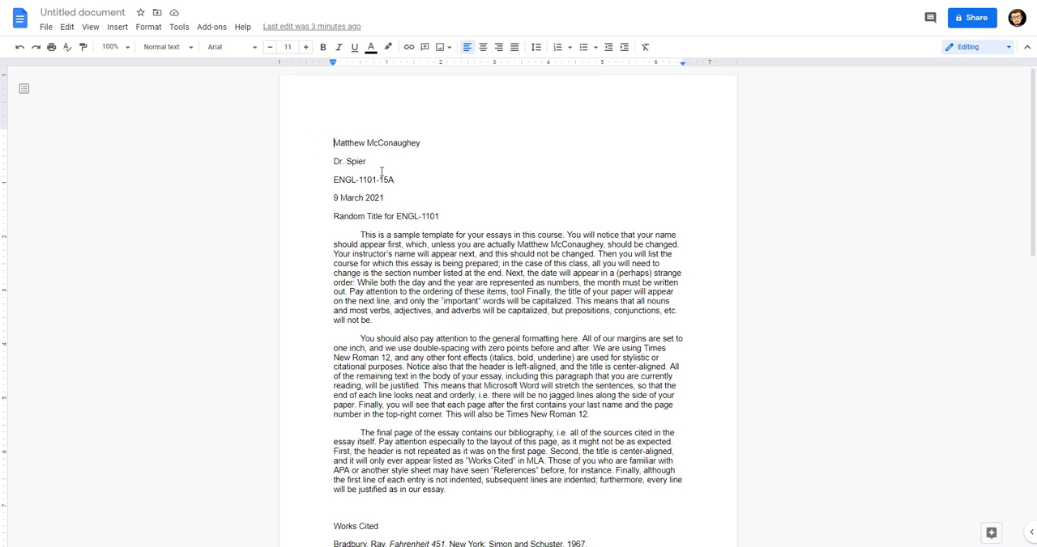
pyautogui.moveTo(317, 145)
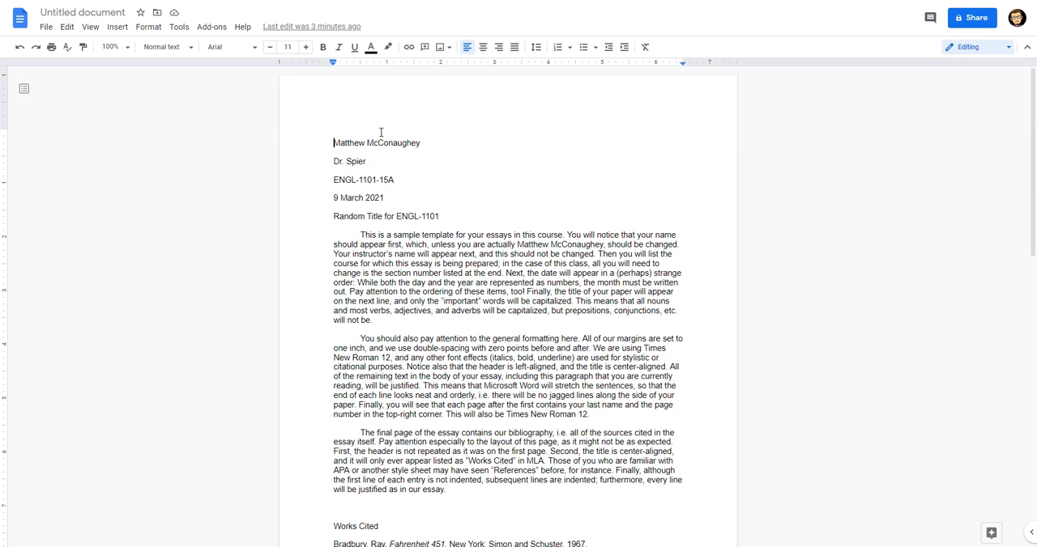
pyautogui.moveTo(371, 161)
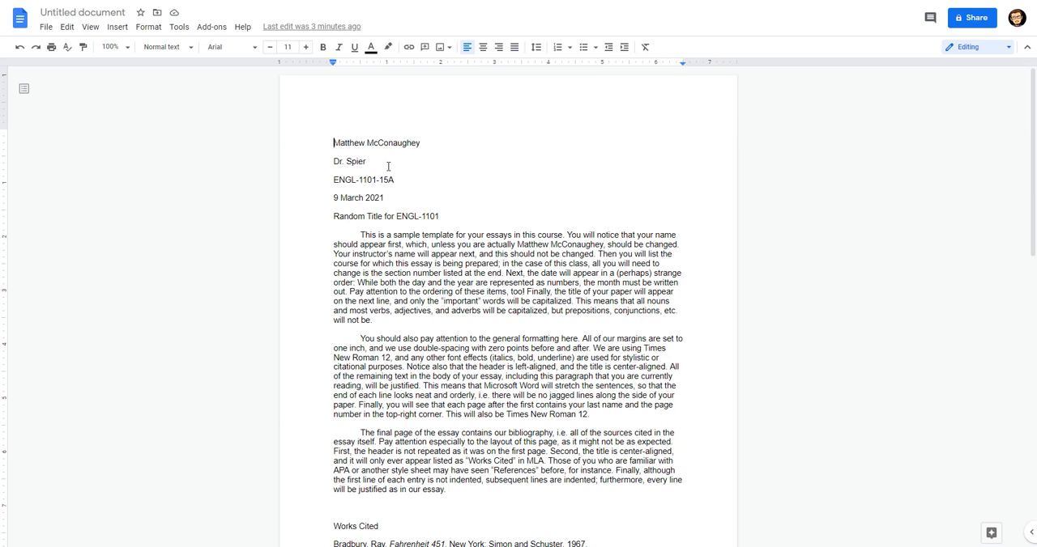
pyautogui.moveTo(405, 181)
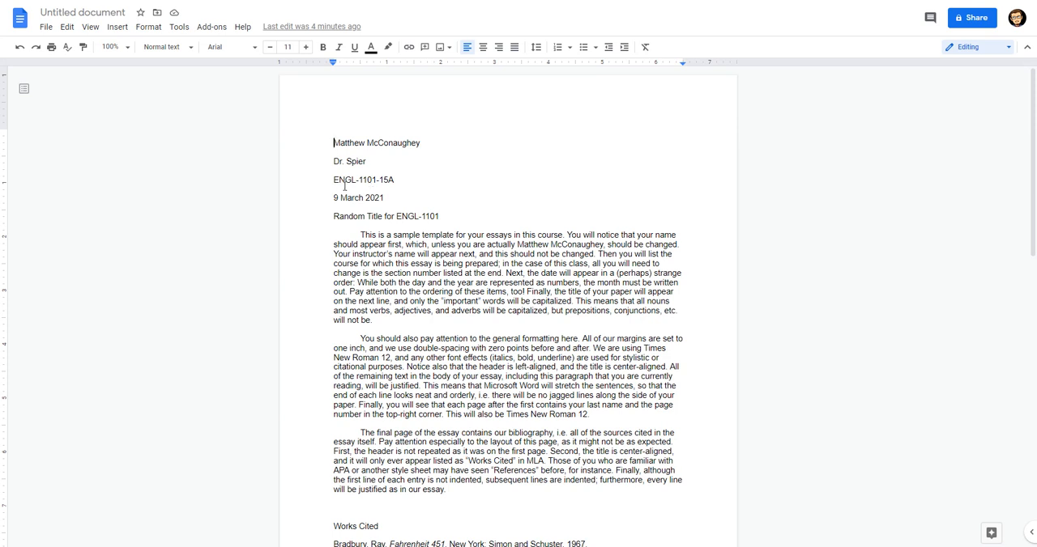
pyautogui.moveTo(371, 191)
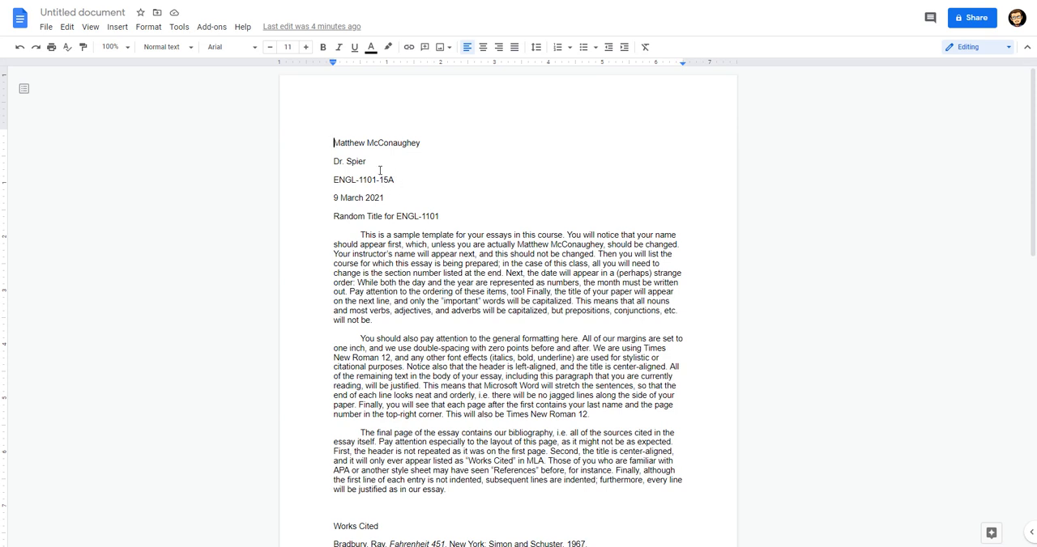
pyautogui.moveTo(404, 173)
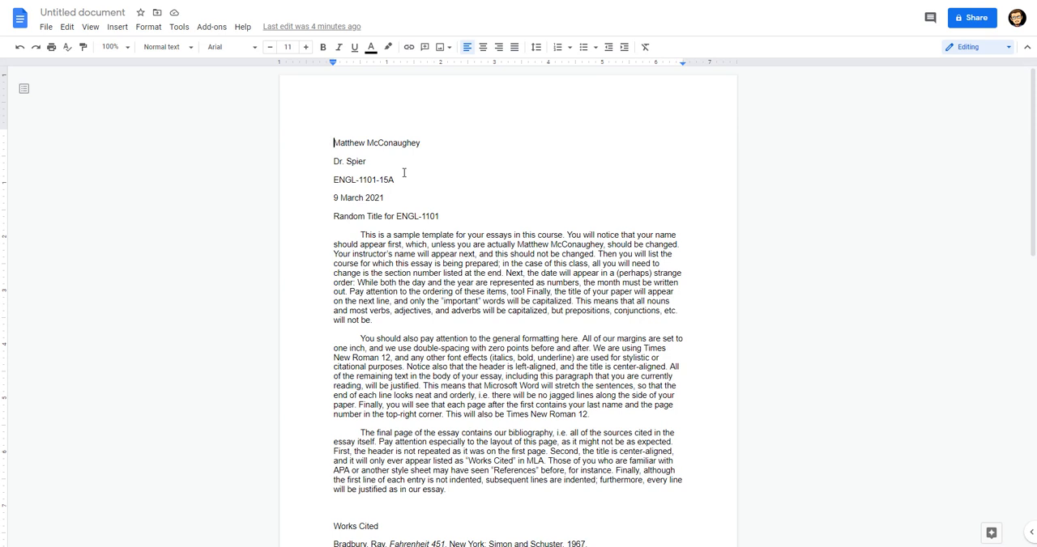
pyautogui.moveTo(387, 197)
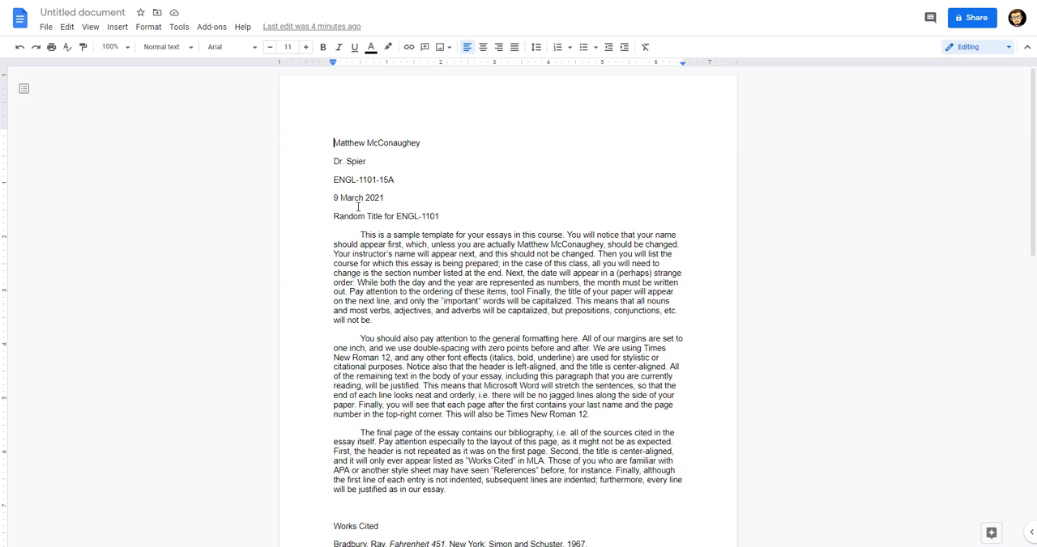
pyautogui.moveTo(392, 194)
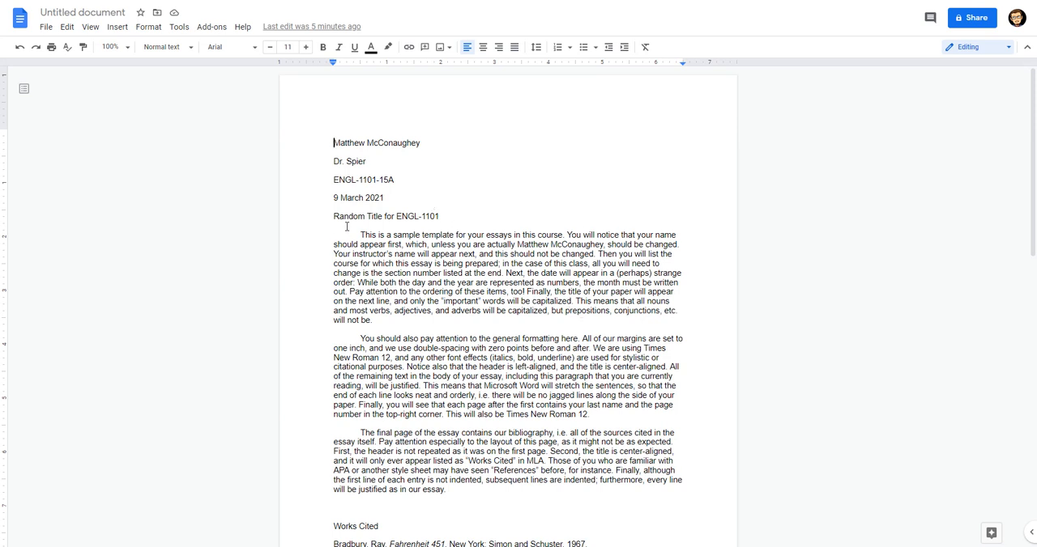
pyautogui.moveTo(350, 425)
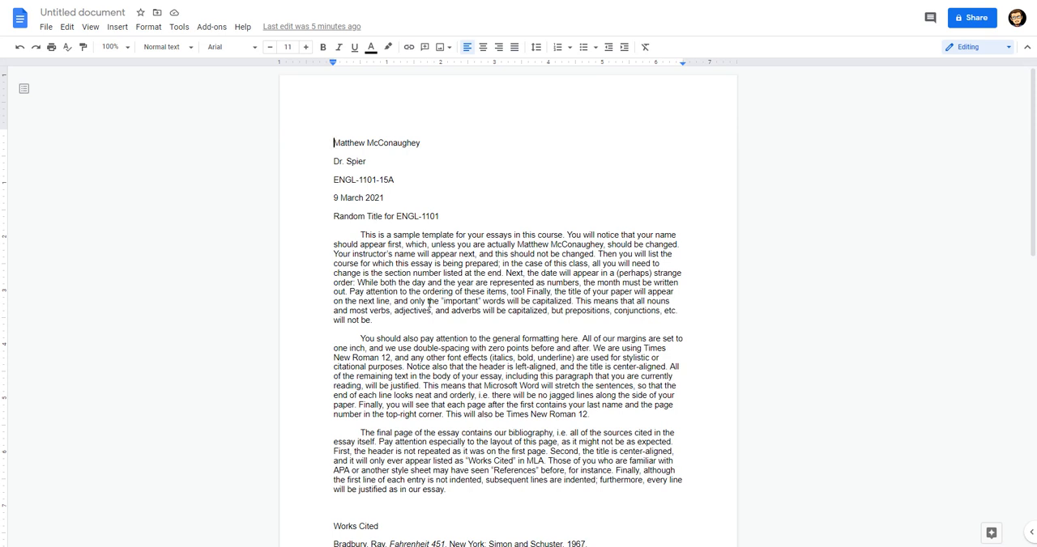
# Step: Select all of the essay's text with Ctrl+A
pyautogui.press('ctrl+a')
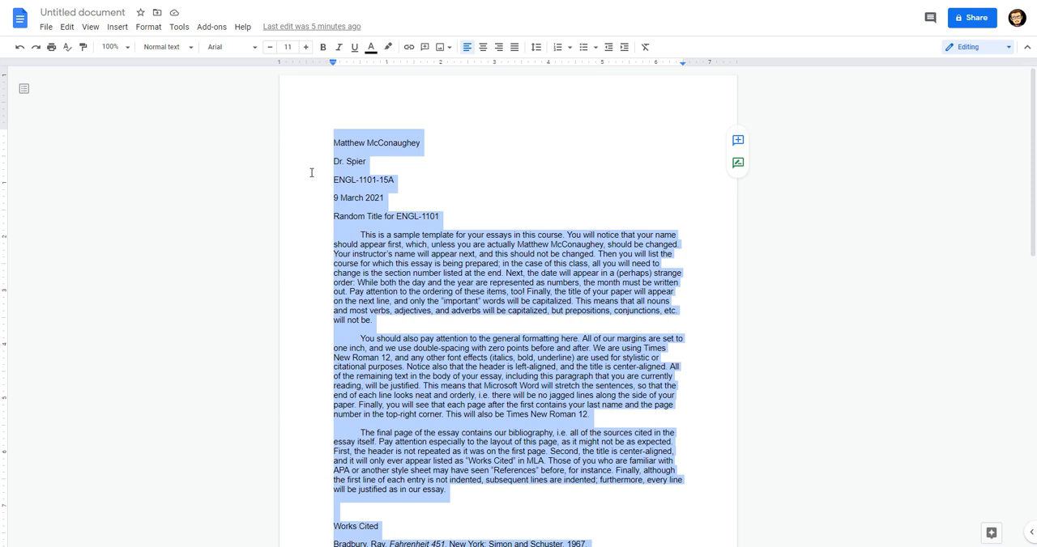
# Step: Apply Times New Roman to the selected essay and raise the size from 11 to 12
pyautogui.click(227, 46)
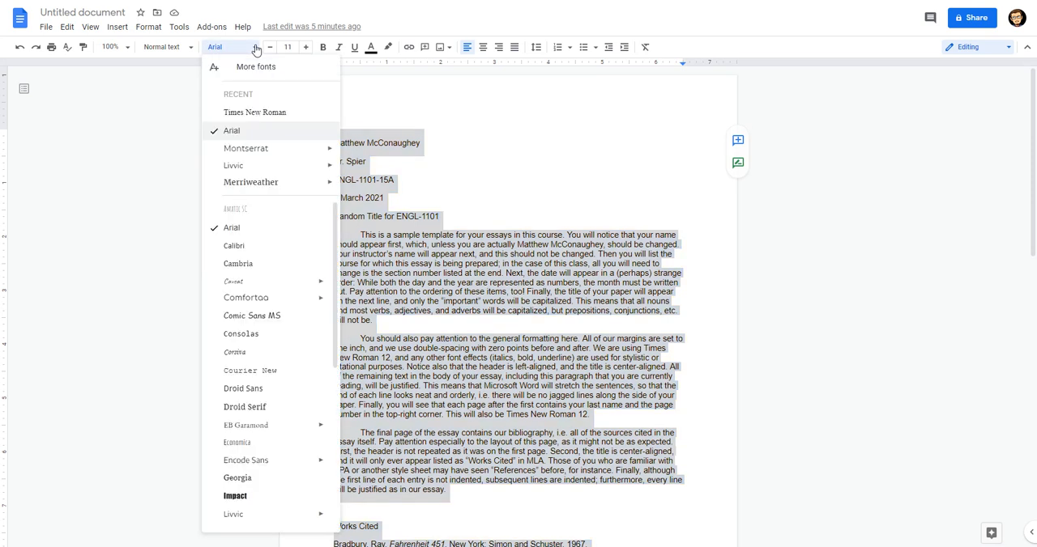
pyautogui.click(255, 112)
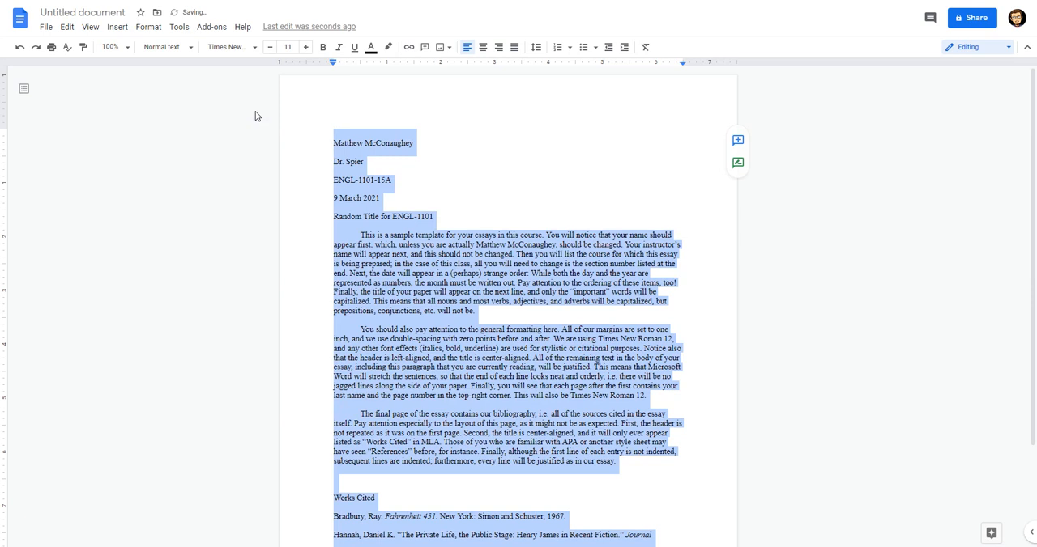
pyautogui.moveTo(227, 47)
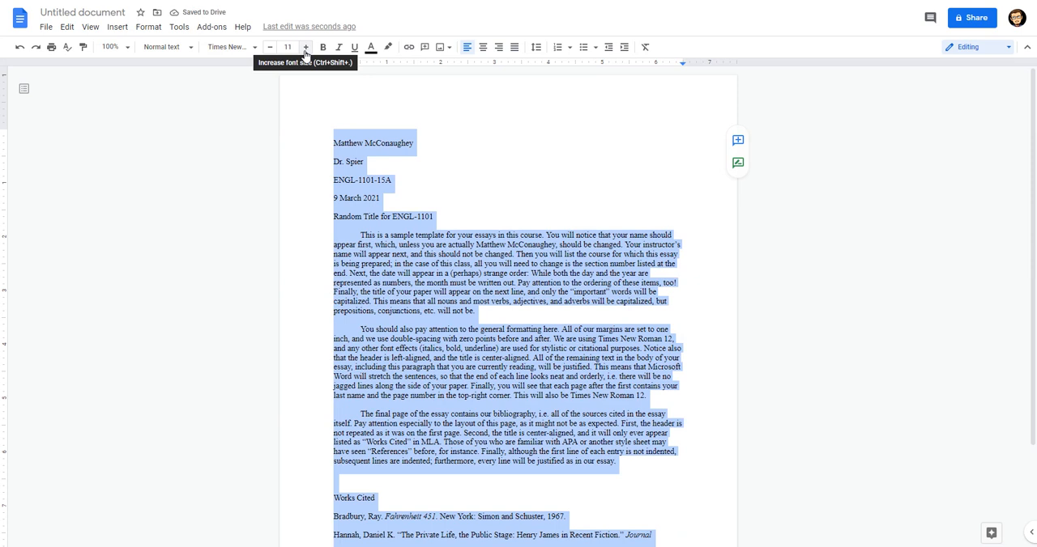
pyautogui.click(305, 46)
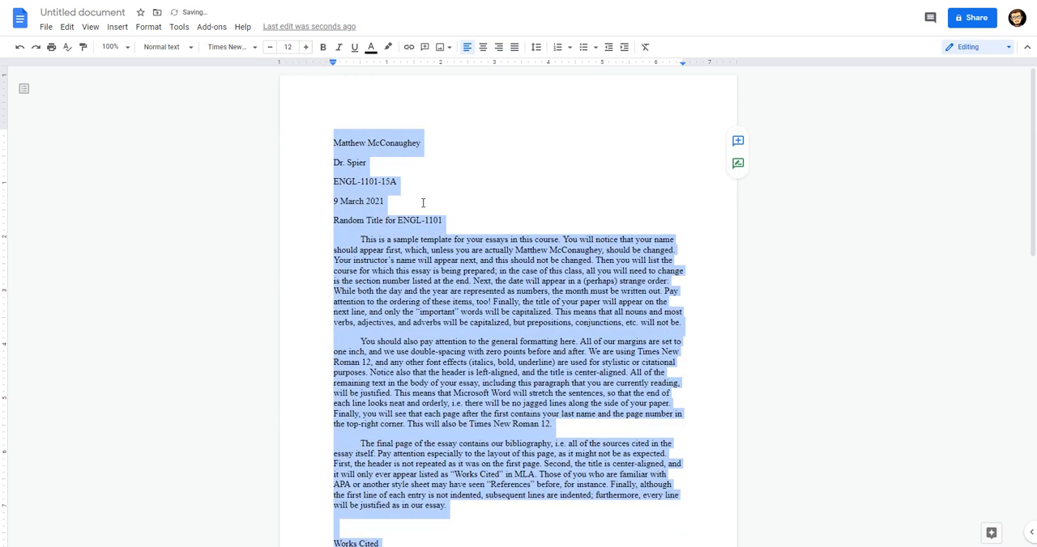
pyautogui.click(453, 221)
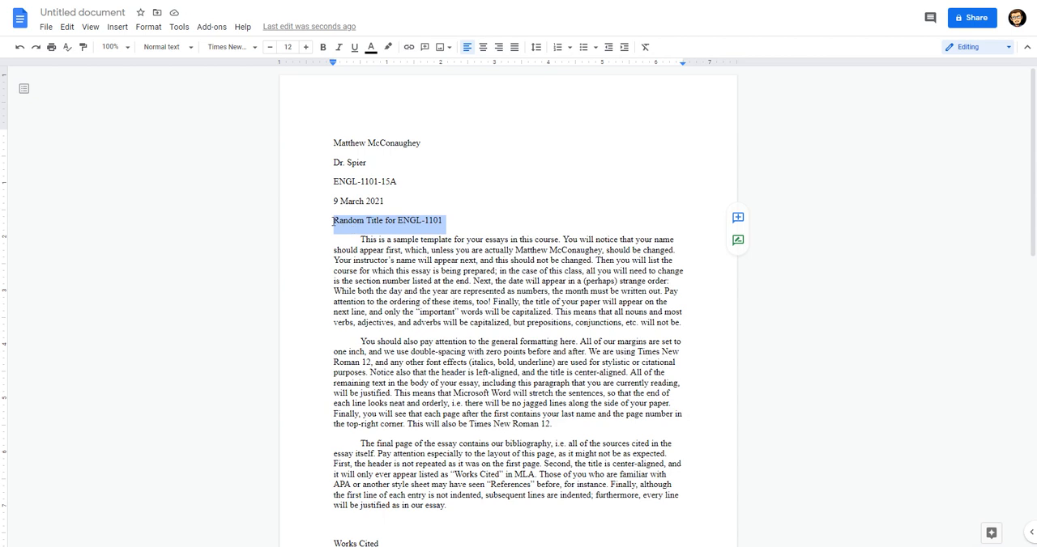
# Step: Center the title 'Random Title for ENGL-1101', leaving the heading lines left-aligned
pyautogui.click(333, 220)
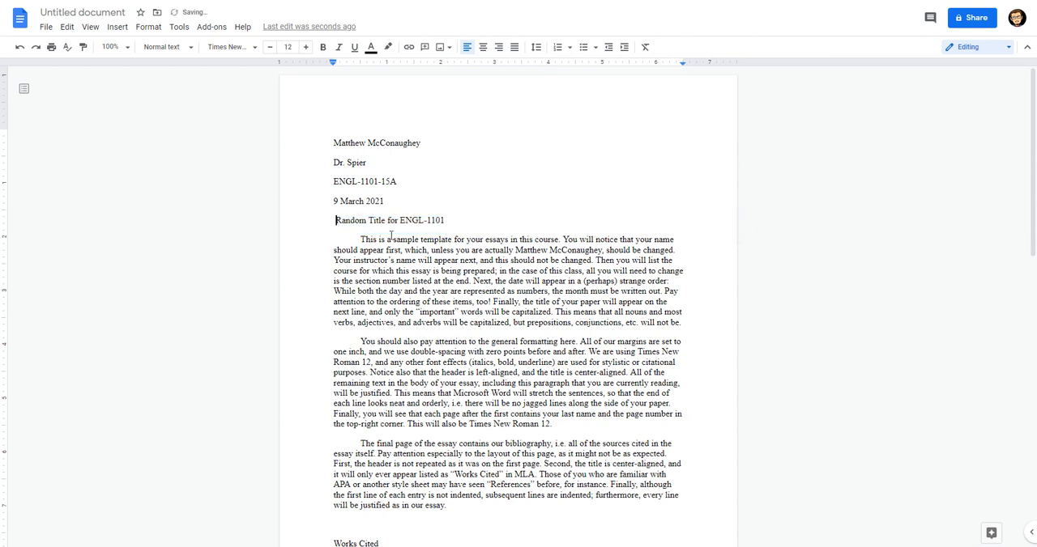
pyautogui.click(483, 46)
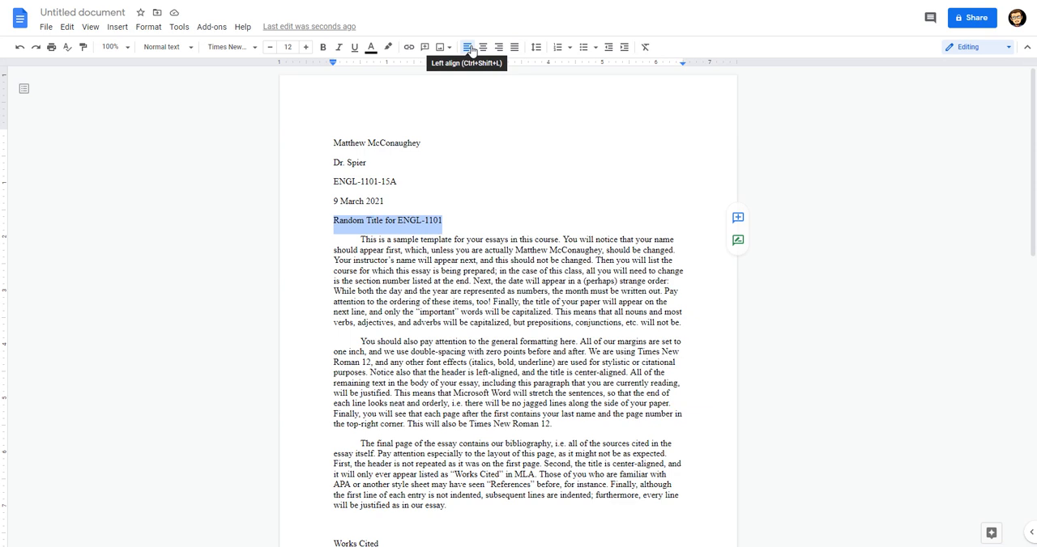
pyautogui.moveTo(486, 61)
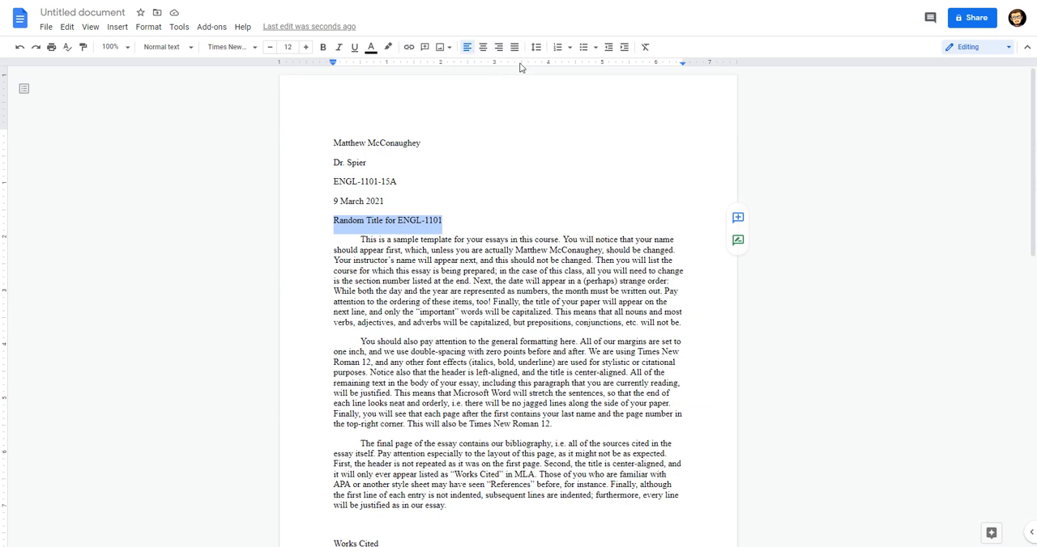
pyautogui.moveTo(466, 46)
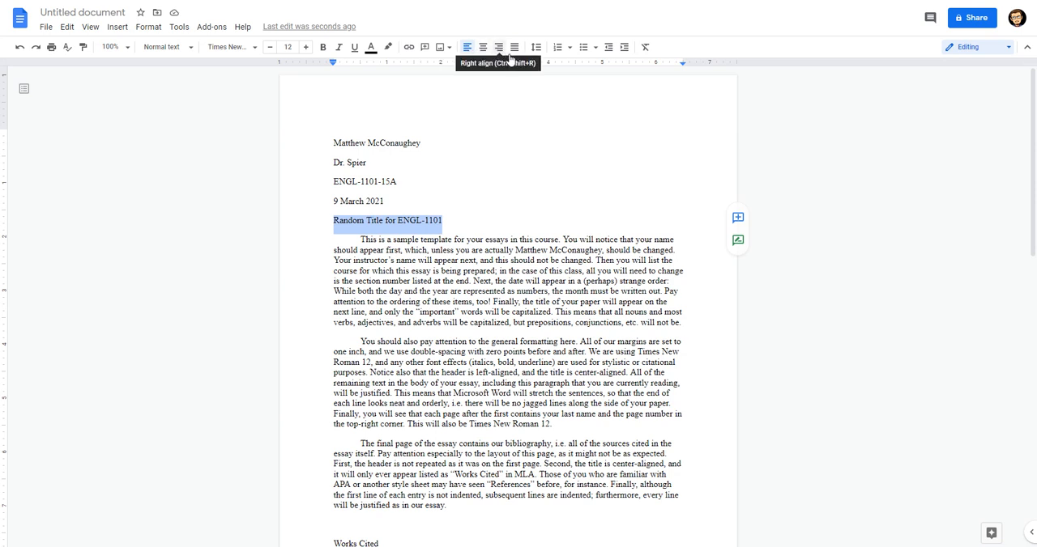
pyautogui.moveTo(514, 47)
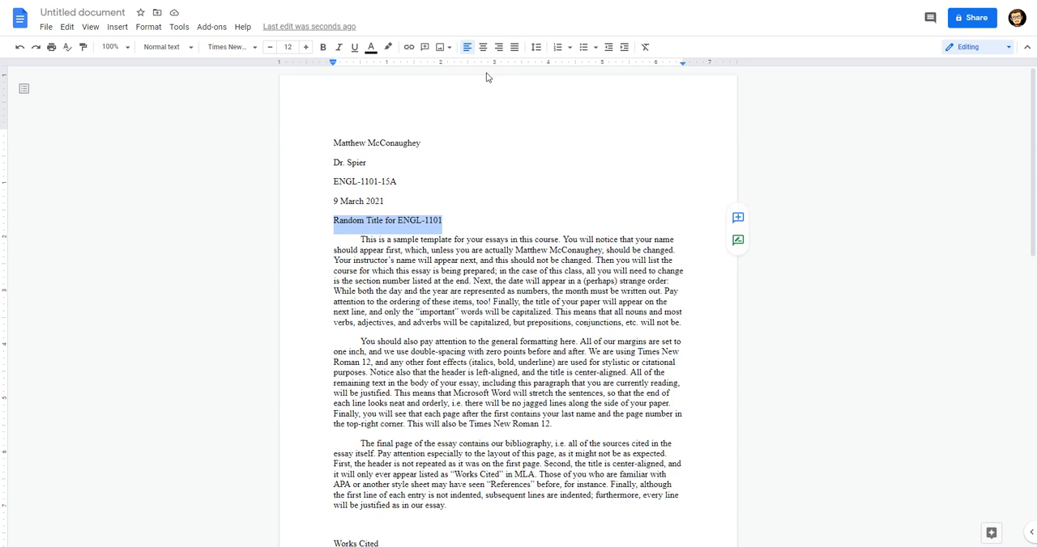
pyautogui.moveTo(483, 46)
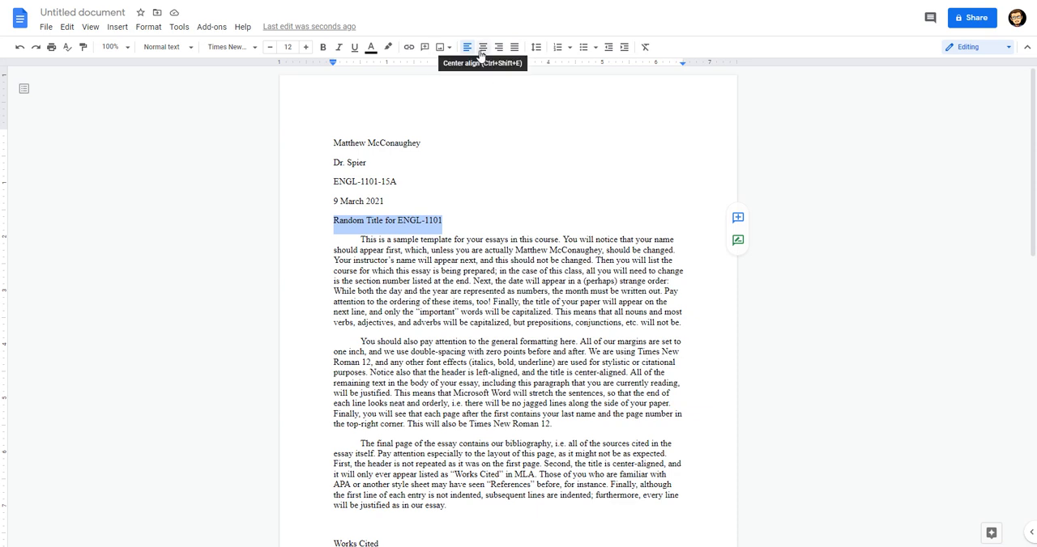
pyautogui.click(483, 46)
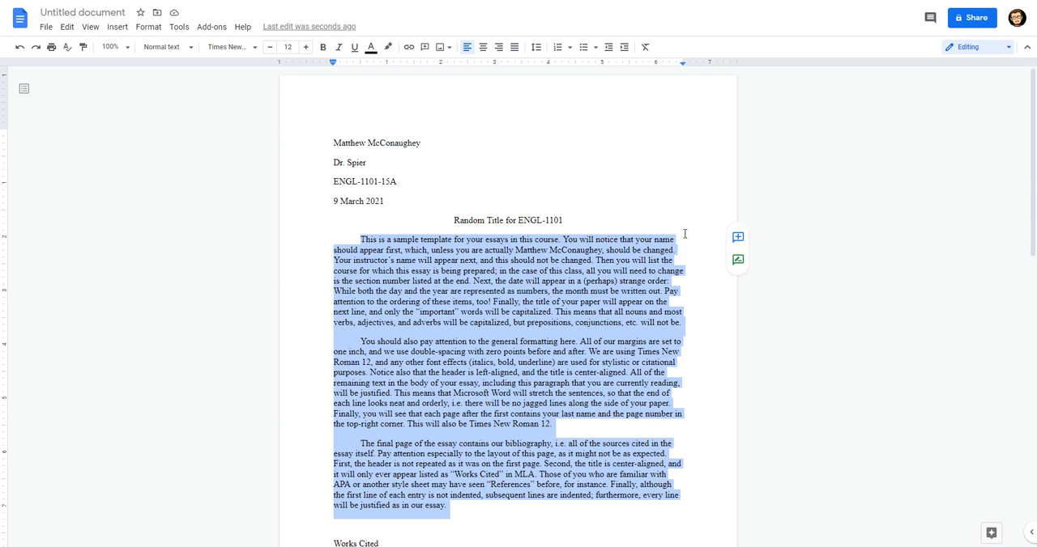
pyautogui.moveTo(723, 402)
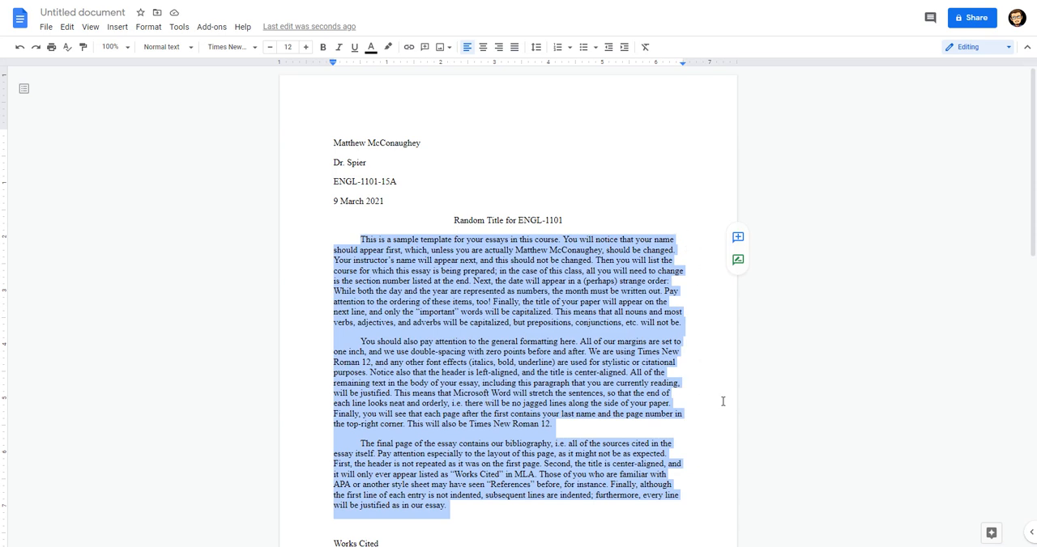
pyautogui.moveTo(704, 478)
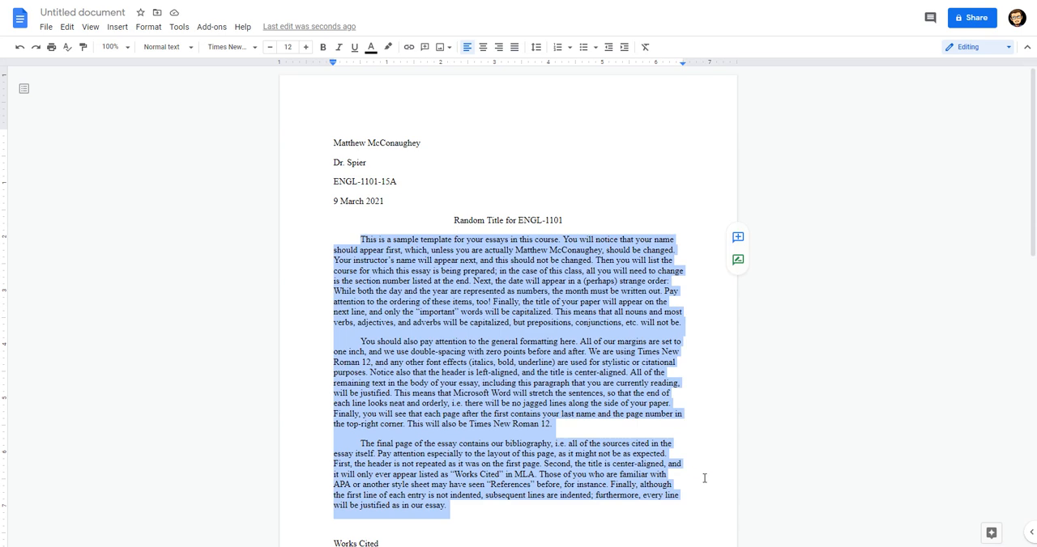
pyautogui.moveTo(714, 485)
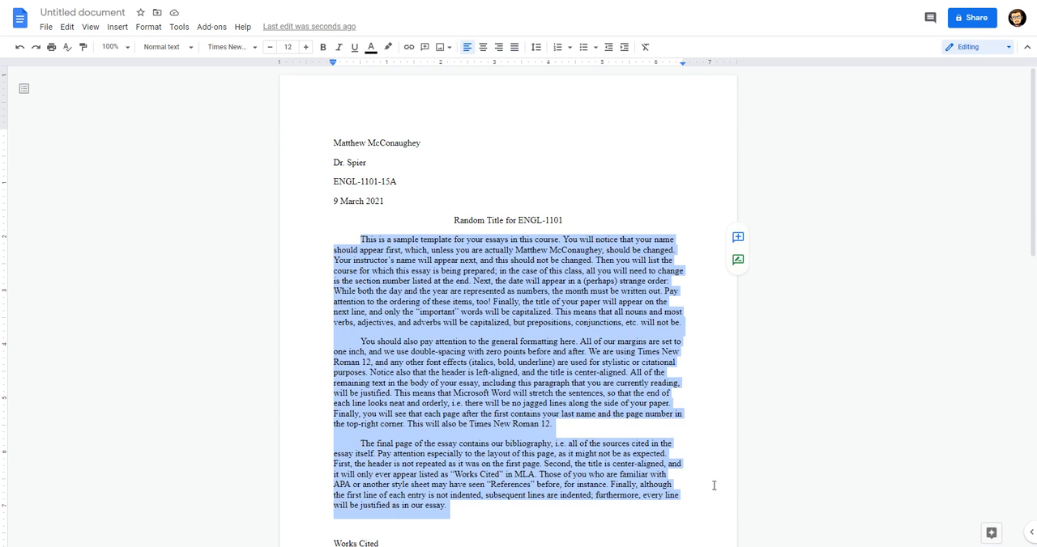
pyautogui.moveTo(707, 491)
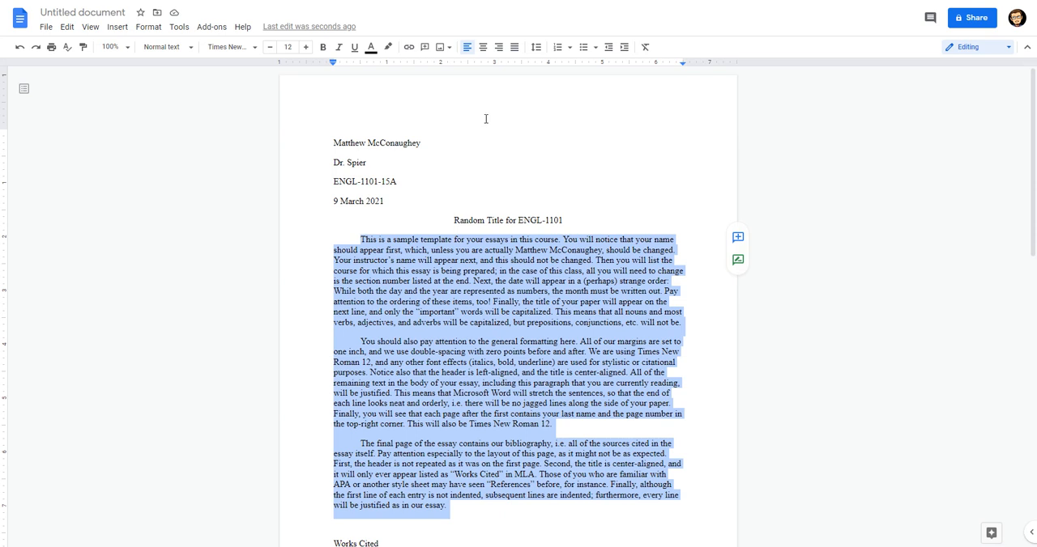
pyautogui.moveTo(513, 46)
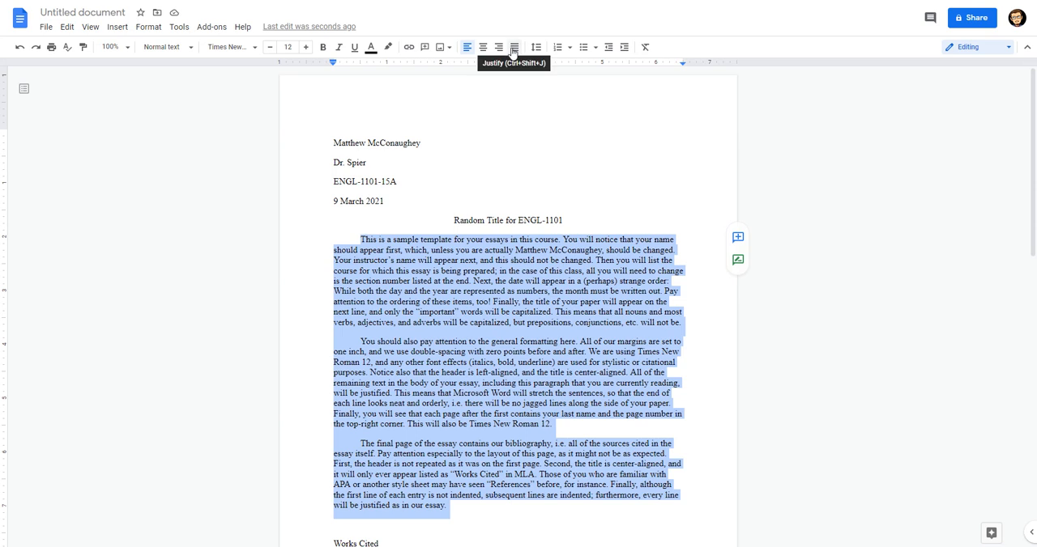
pyautogui.moveTo(514, 57)
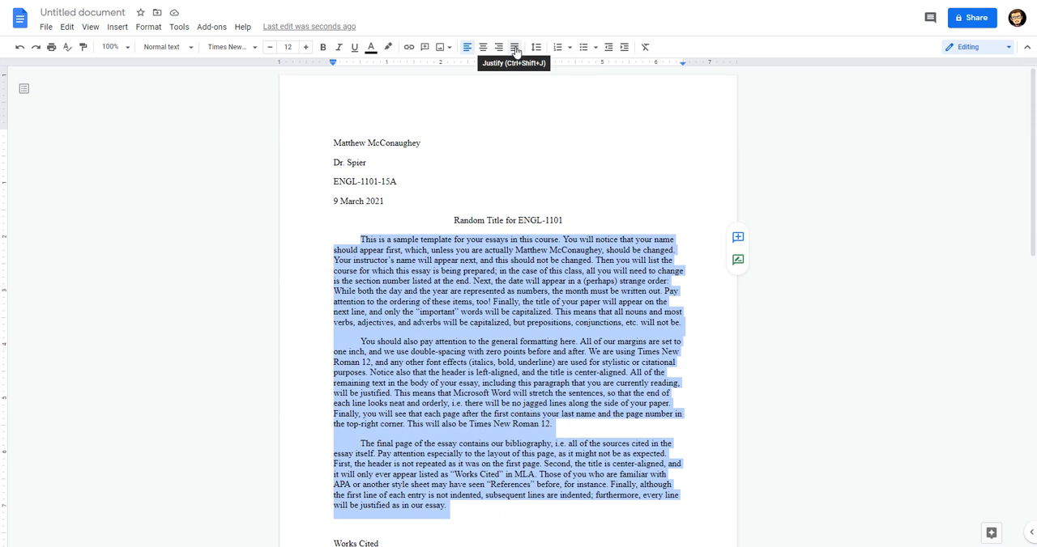
# Step: Justify the three selected body paragraphs
pyautogui.click(514, 46)
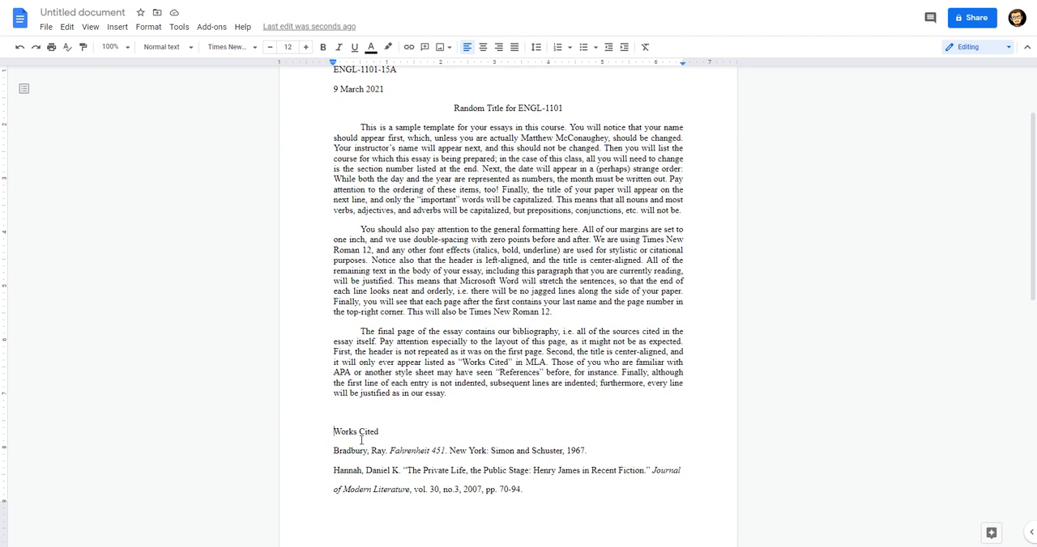
# Step: Place the insertion point before the Works Cited heading to start it on a new page
pyautogui.click(334, 431)
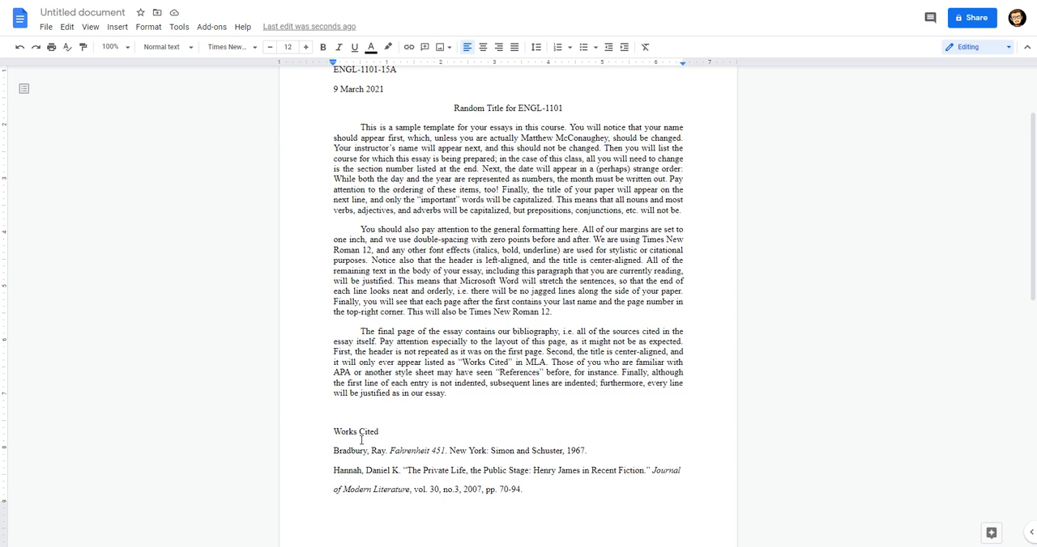
pyautogui.click(334, 432)
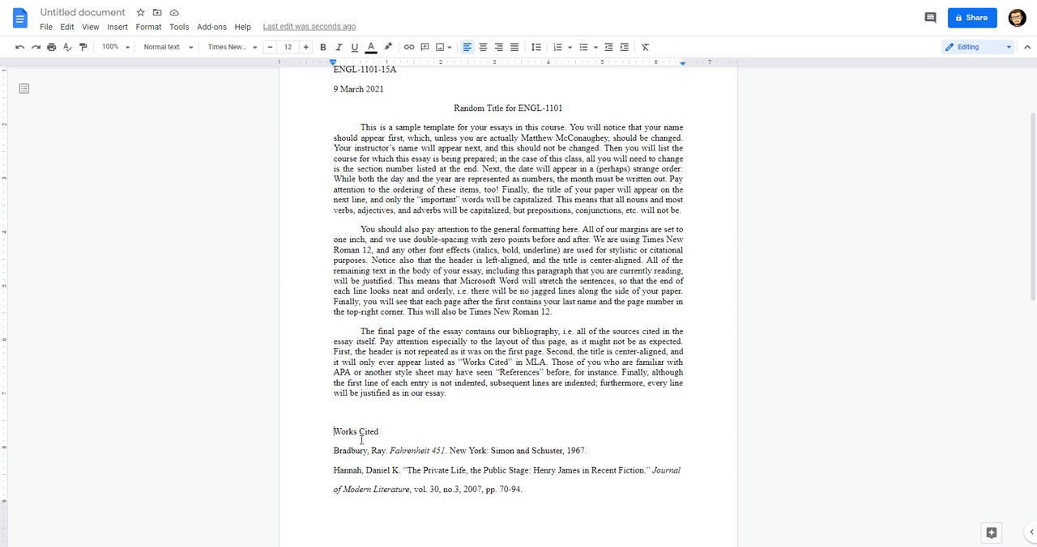
pyautogui.click(334, 432)
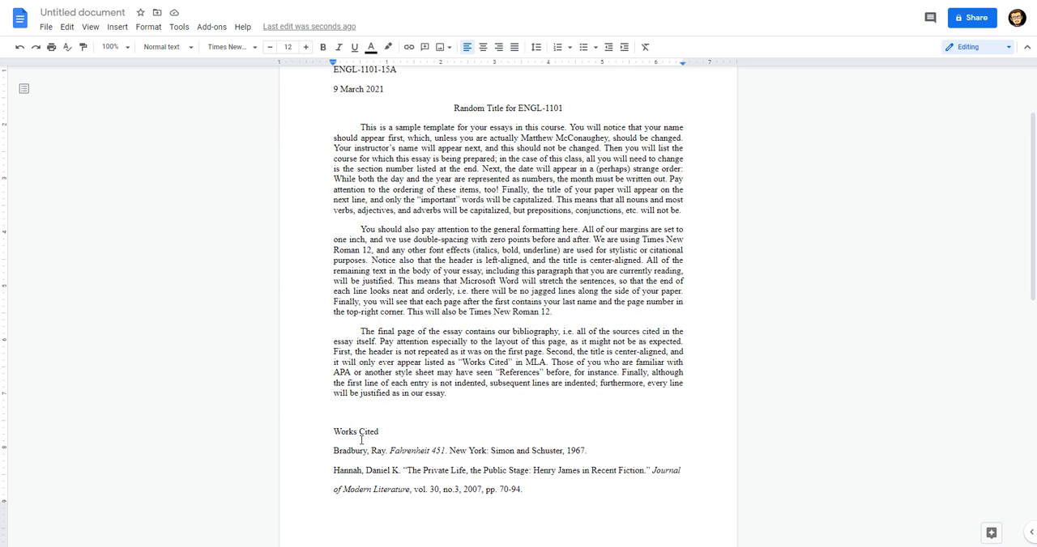
pyautogui.scroll(-3)
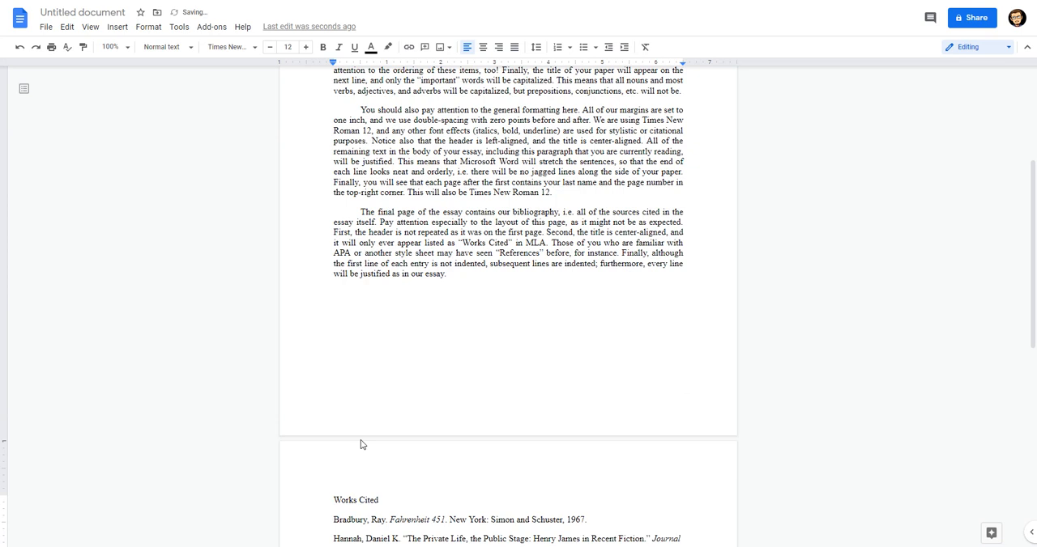
pyautogui.scroll(-3)
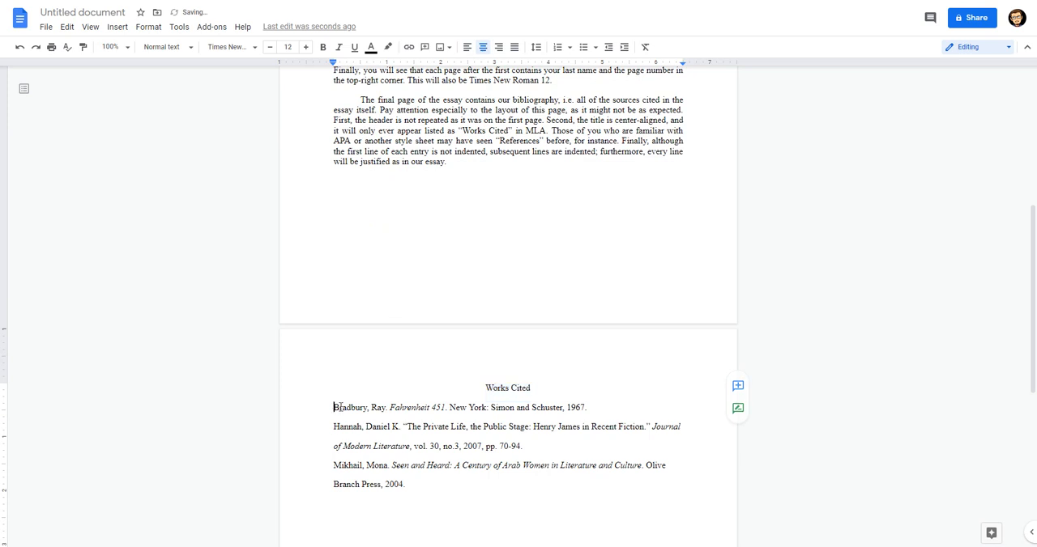
# Step: Select the Works Cited entries and justify them
pyautogui.moveTo(333, 408); pyautogui.dragTo(405, 485)
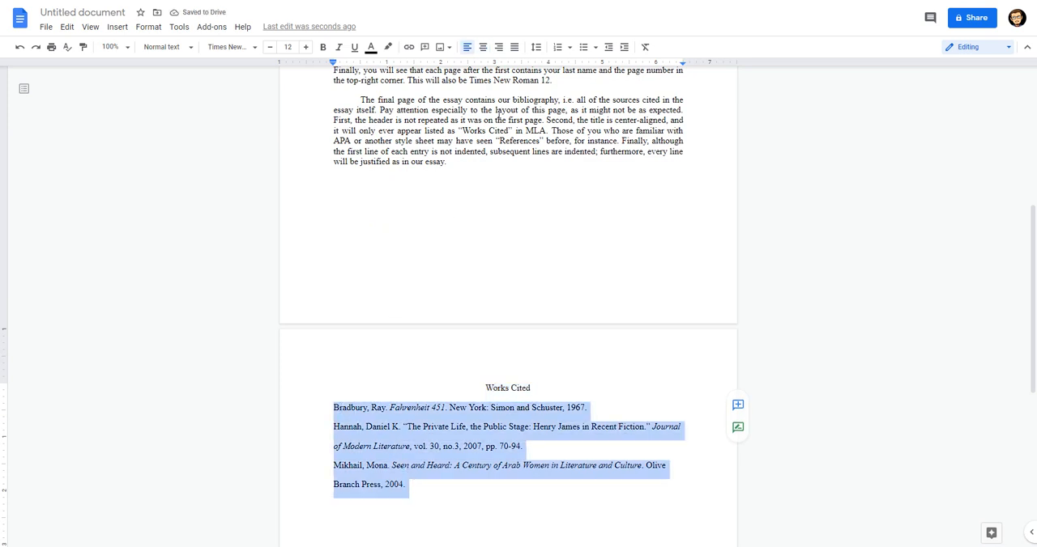
pyautogui.click(514, 46)
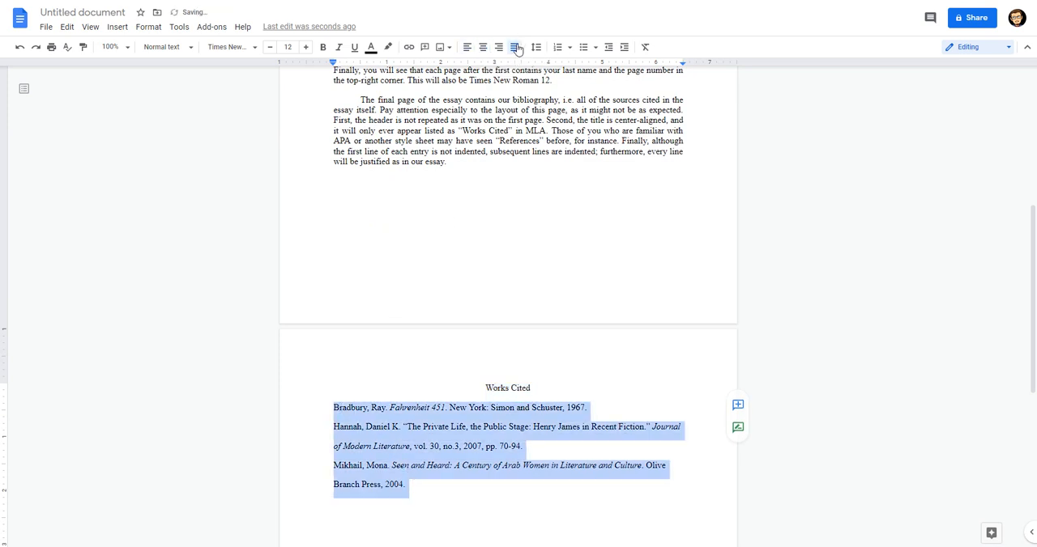
pyautogui.click(515, 47)
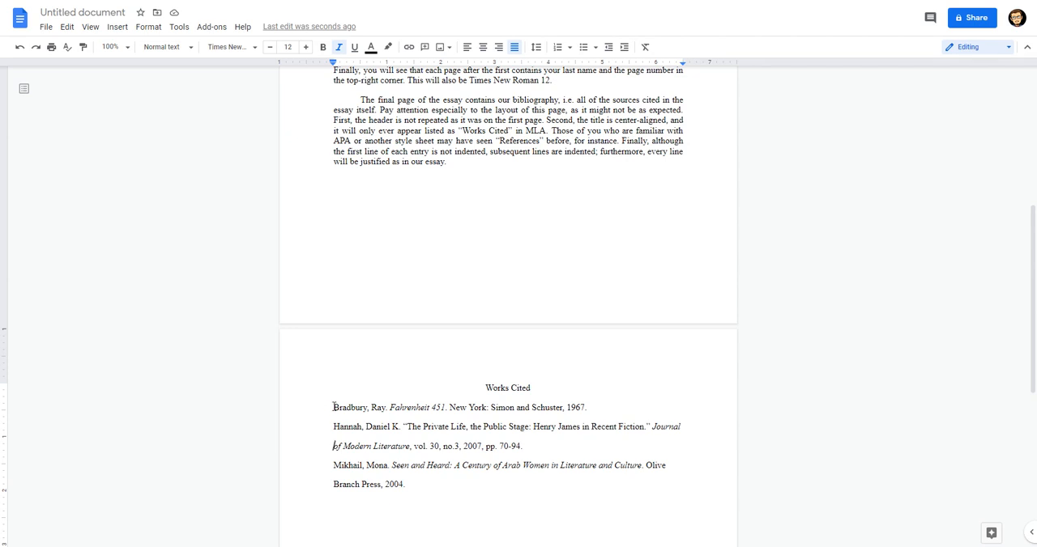
pyautogui.moveTo(309, 419)
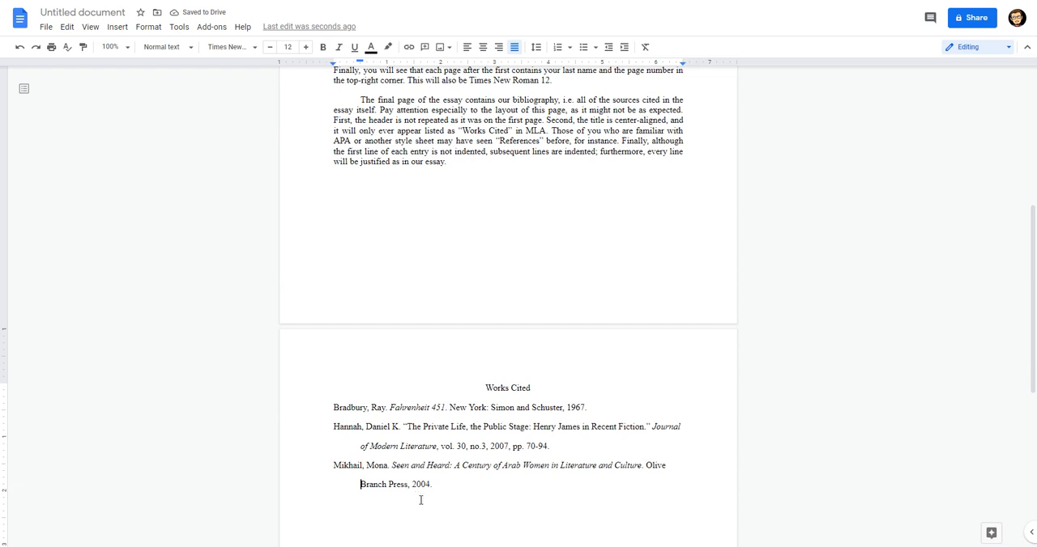
pyautogui.moveTo(387, 452)
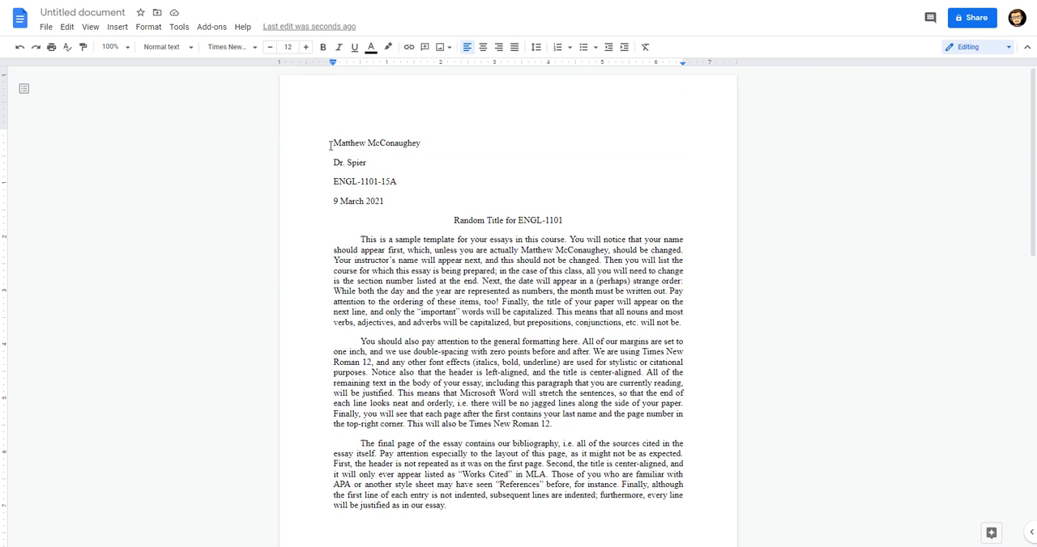
pyautogui.press('ctrl+a')
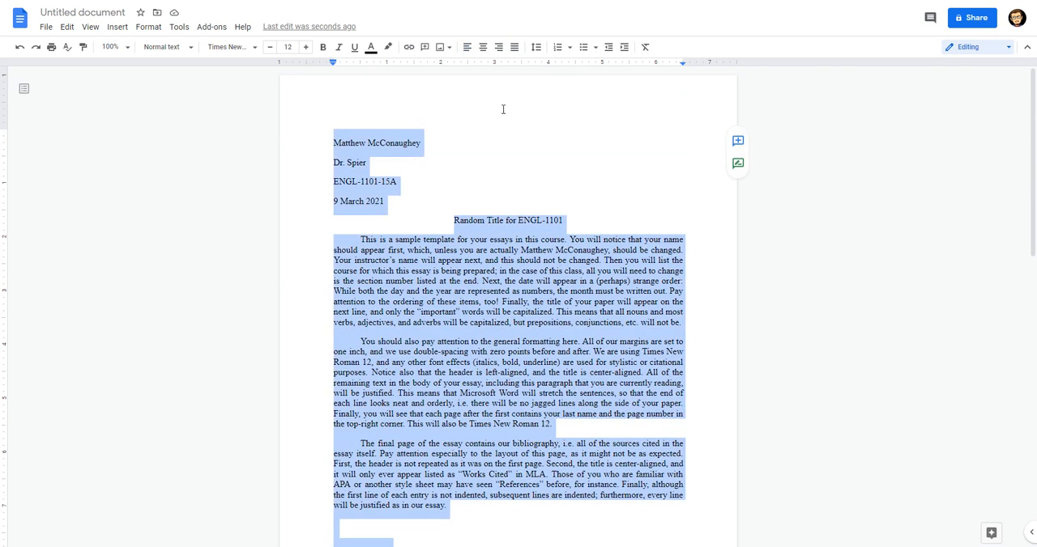
pyautogui.moveTo(535, 47)
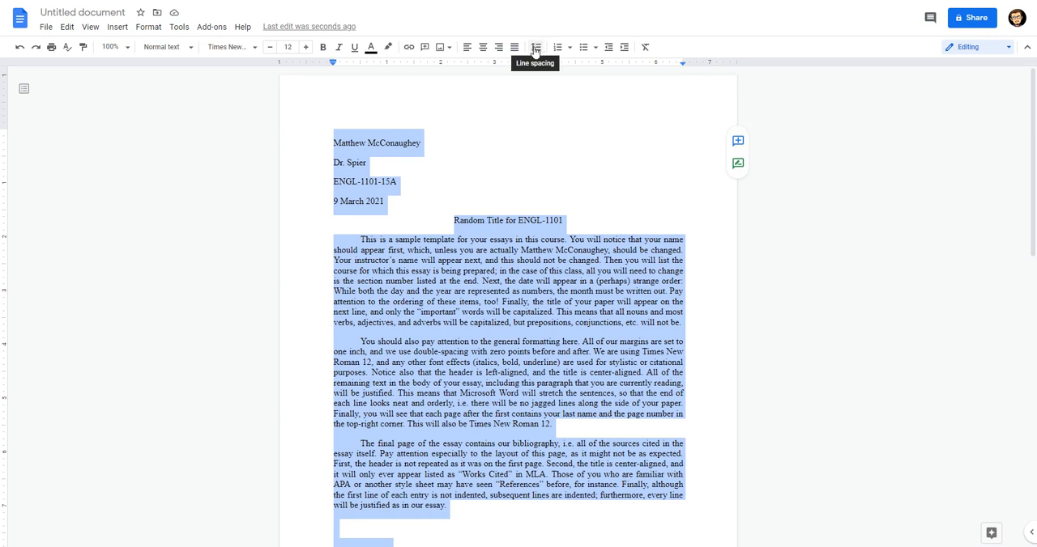
# Step: In Custom spacing, set line spacing 2 with 0 points before and after paragraphs and apply
pyautogui.click(535, 46)
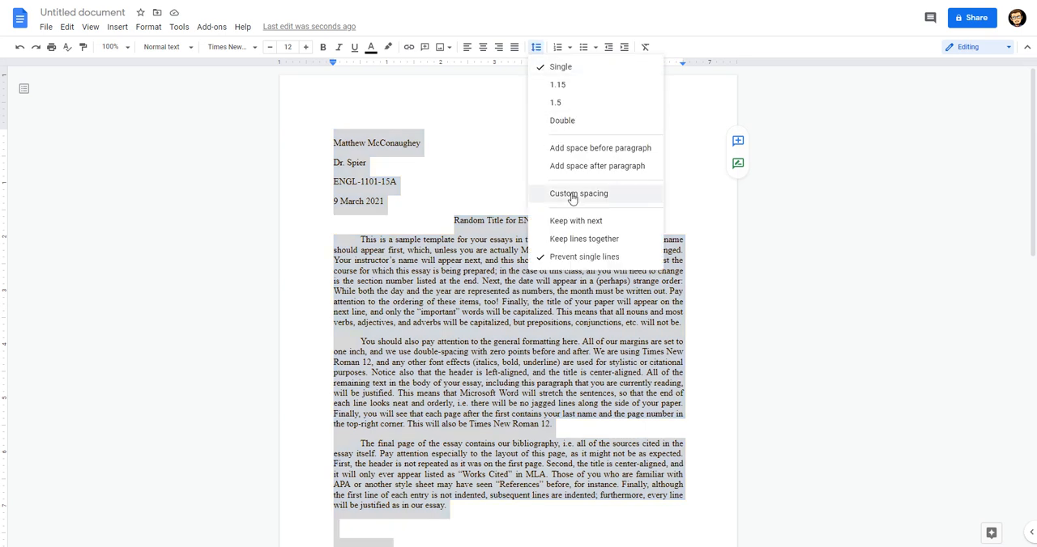
pyautogui.click(578, 193)
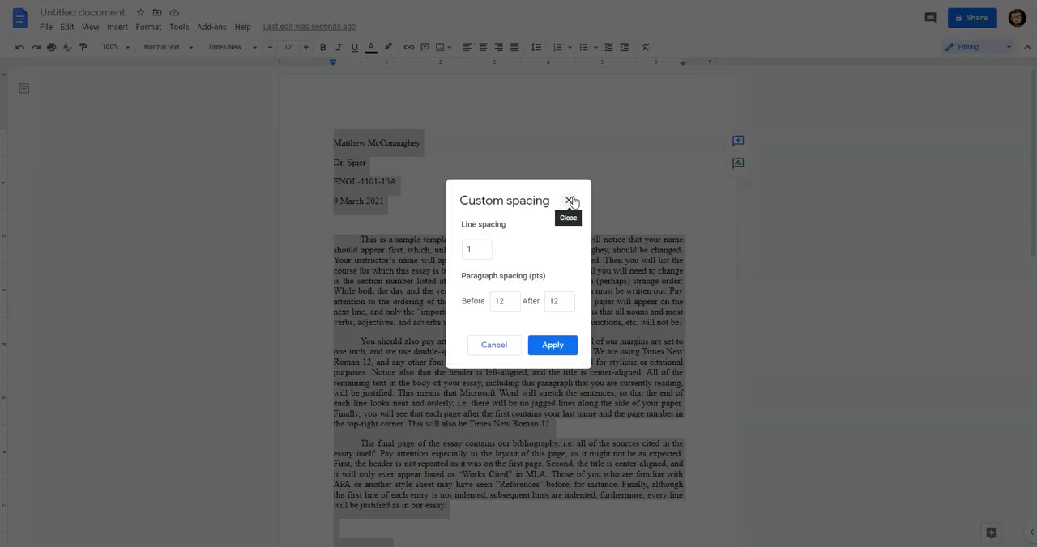
pyautogui.click(476, 249)
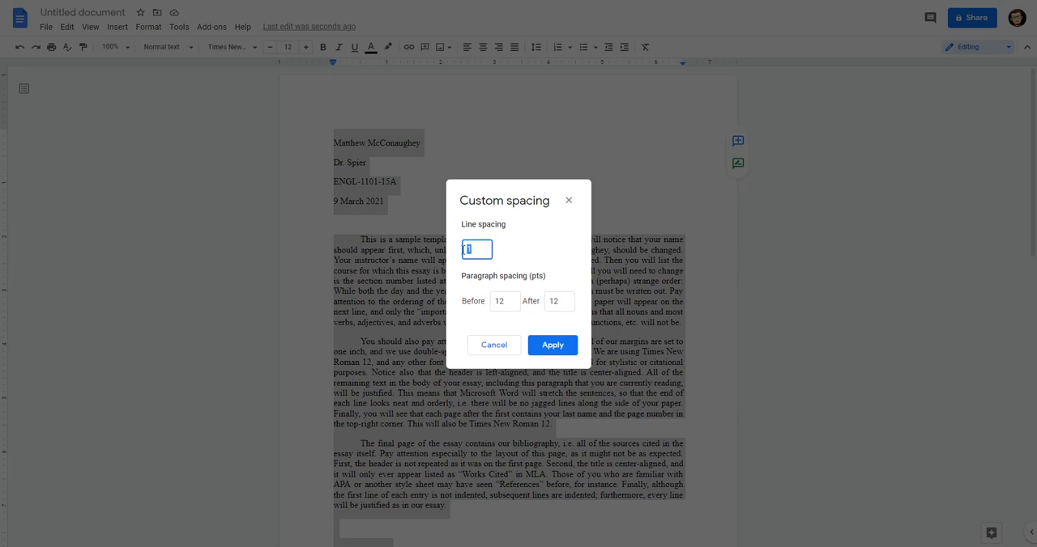
pyautogui.write('2')
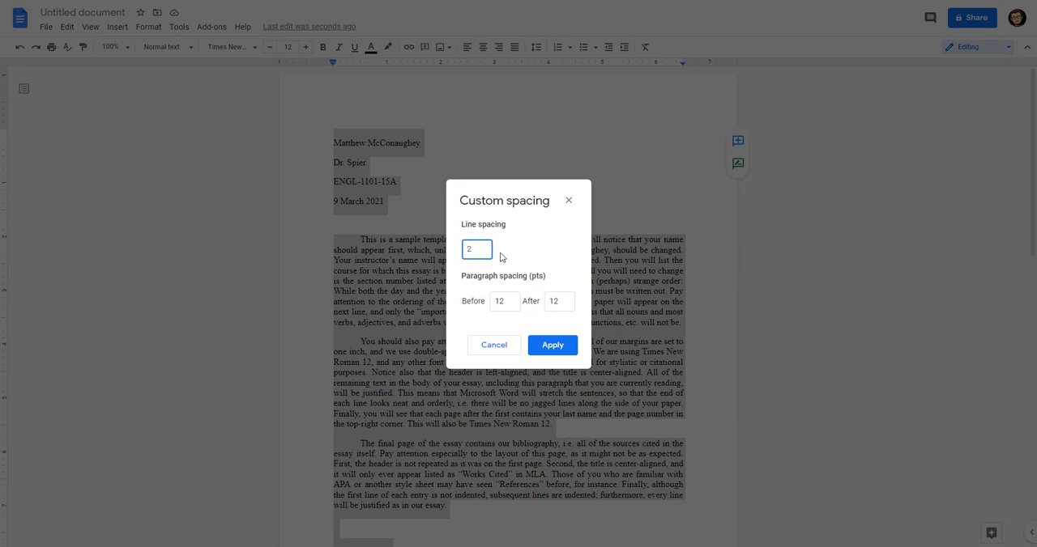
pyautogui.click(504, 301)
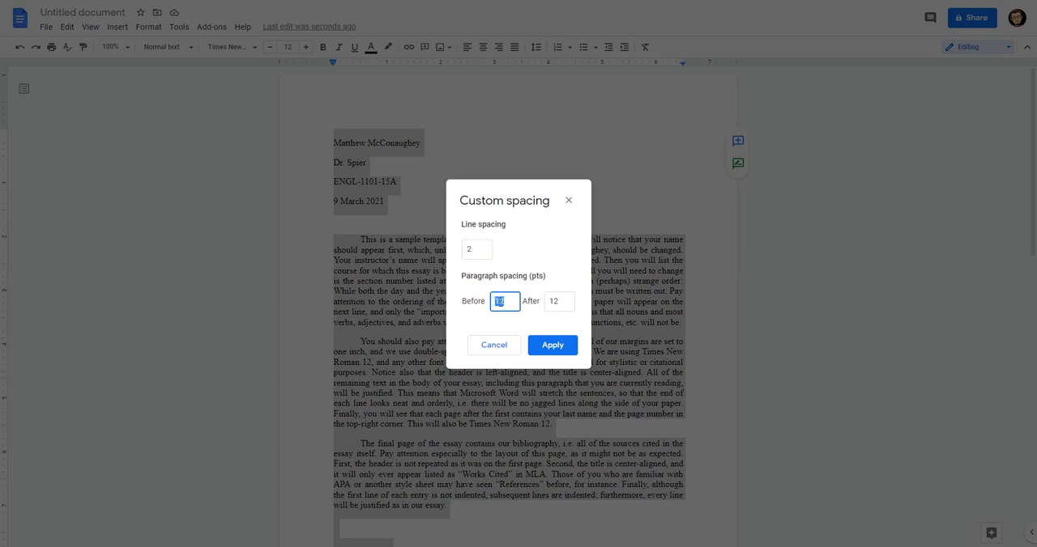
pyautogui.write('0')
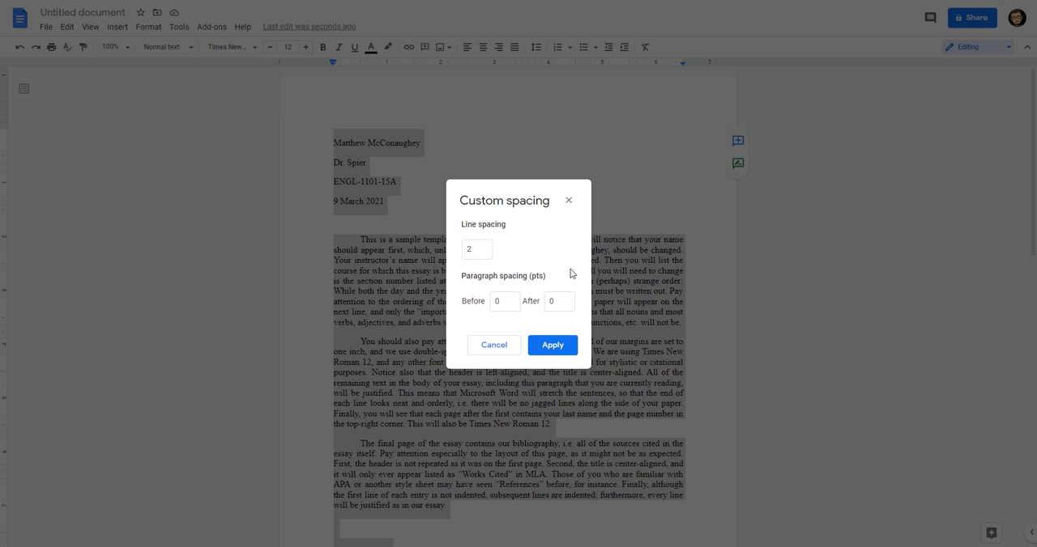
pyautogui.moveTo(498, 251)
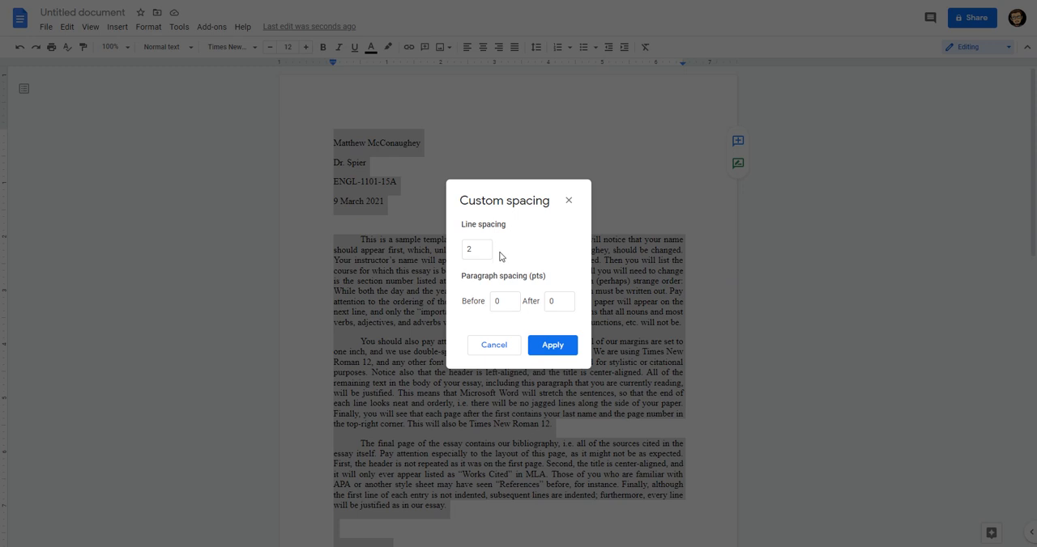
pyautogui.moveTo(498, 268)
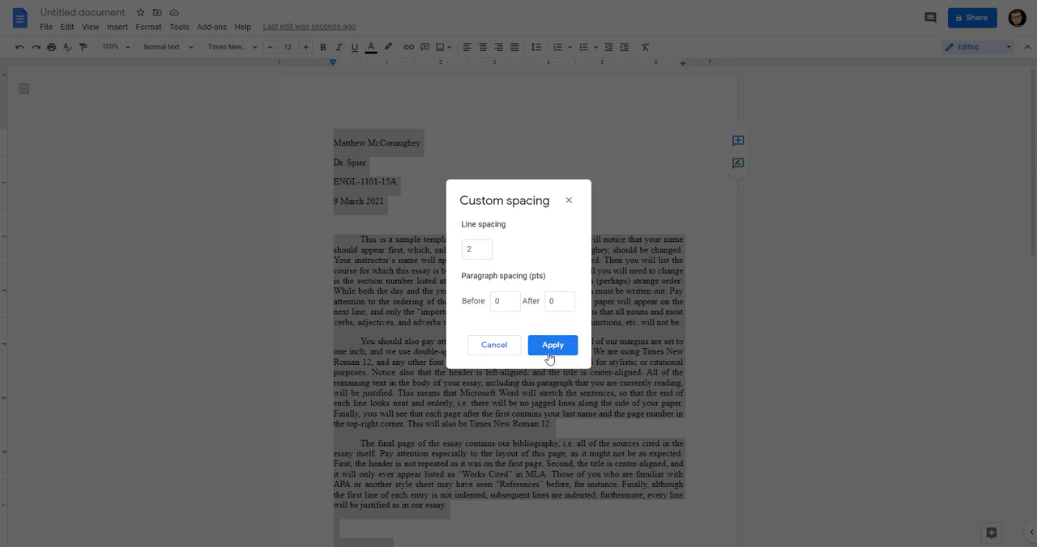
pyautogui.click(553, 345)
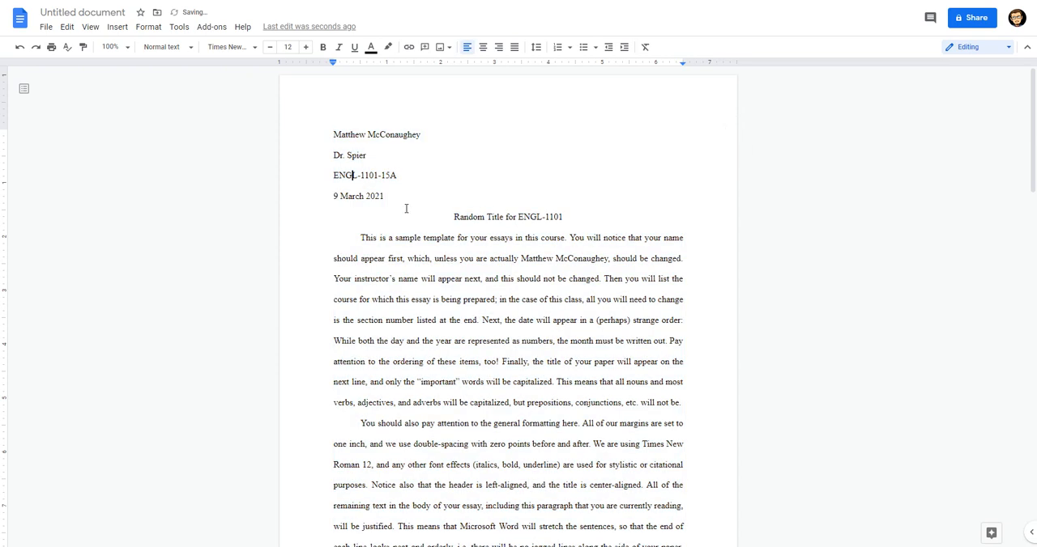
# Step: In File > Page setup, confirm 1-inch margins on all sides and click OK
pyautogui.scroll(-3)
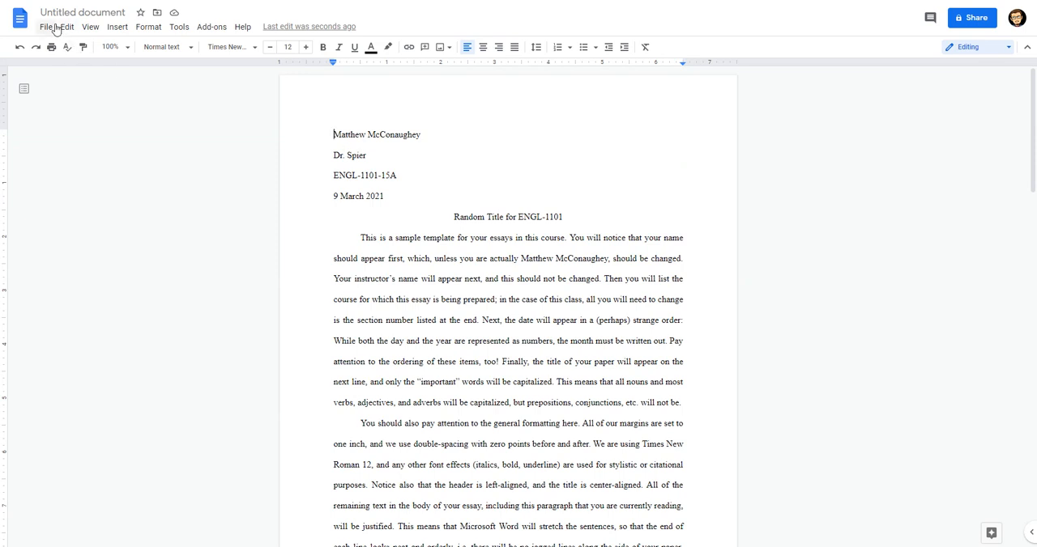
pyautogui.click(46, 27)
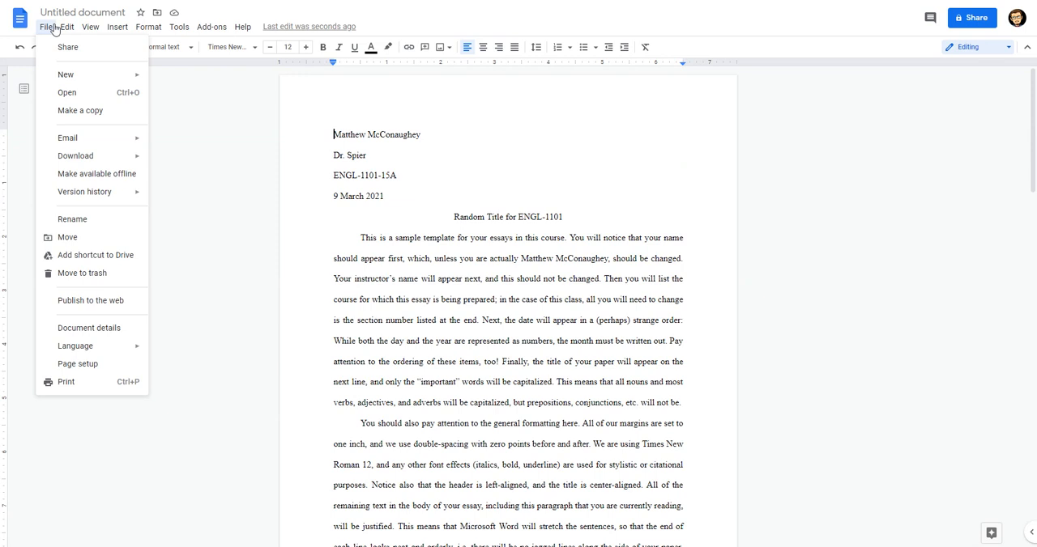
pyautogui.moveTo(73, 339)
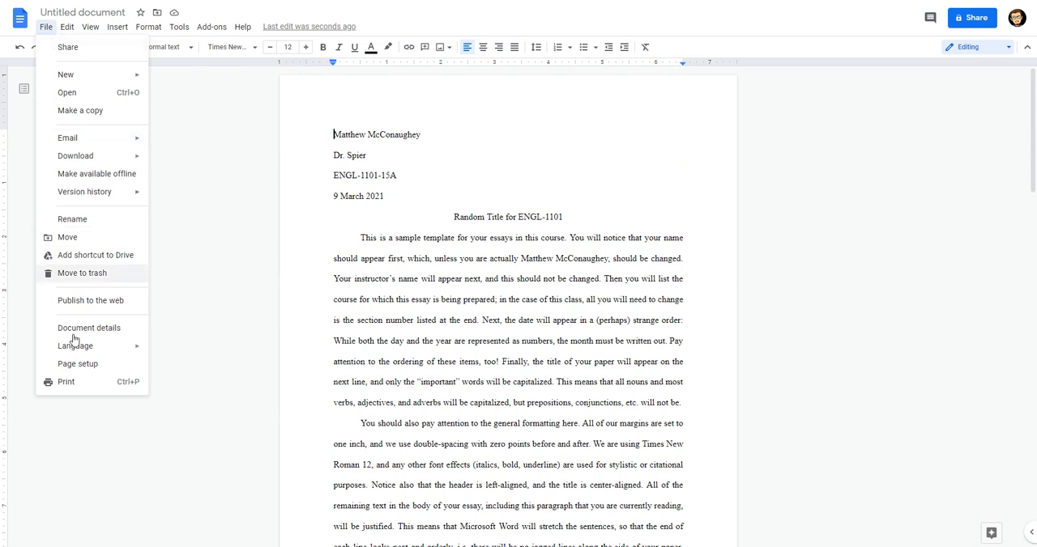
pyautogui.moveTo(78, 364)
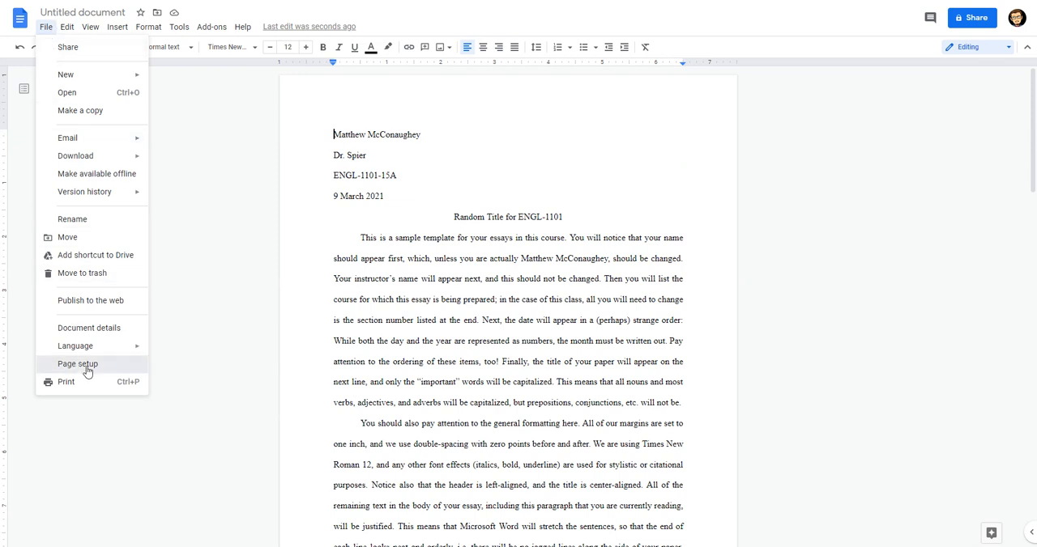
pyautogui.click(77, 364)
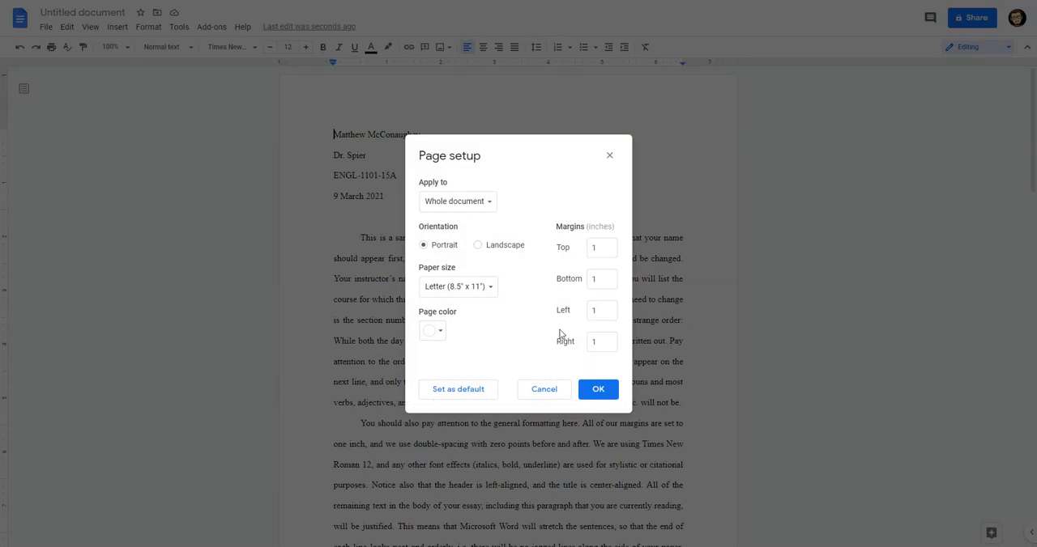
pyautogui.moveTo(620, 267)
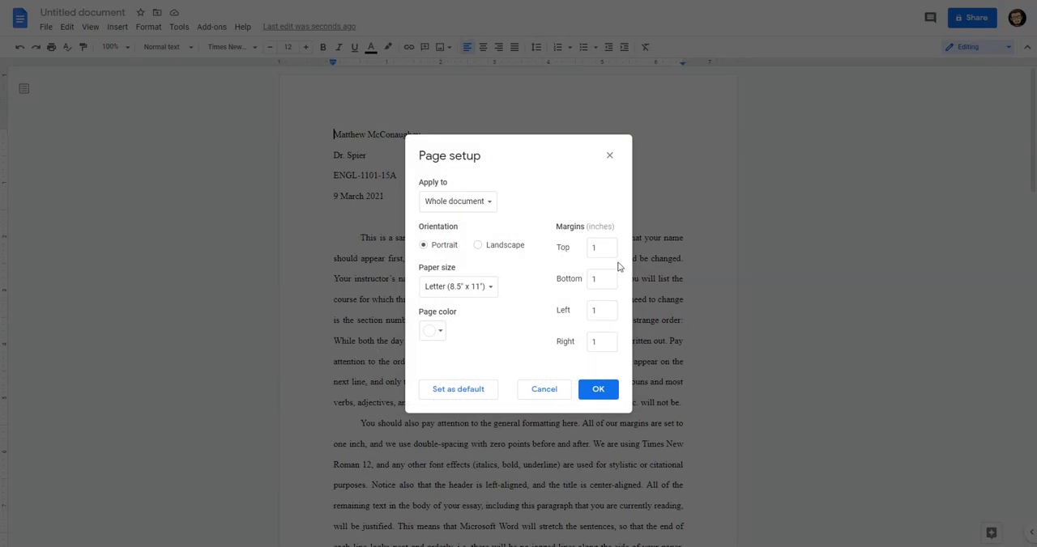
pyautogui.moveTo(595, 304)
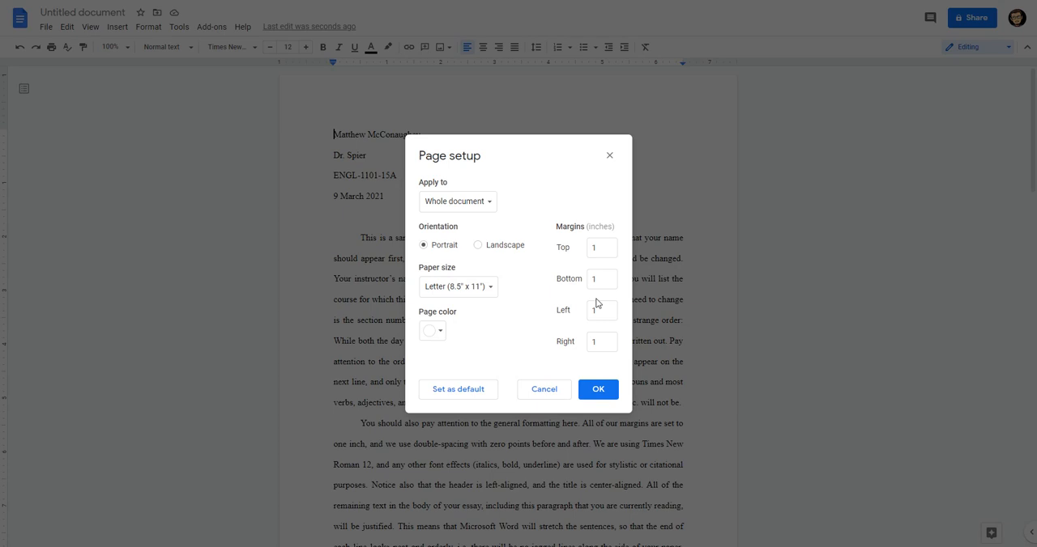
pyautogui.moveTo(575, 373)
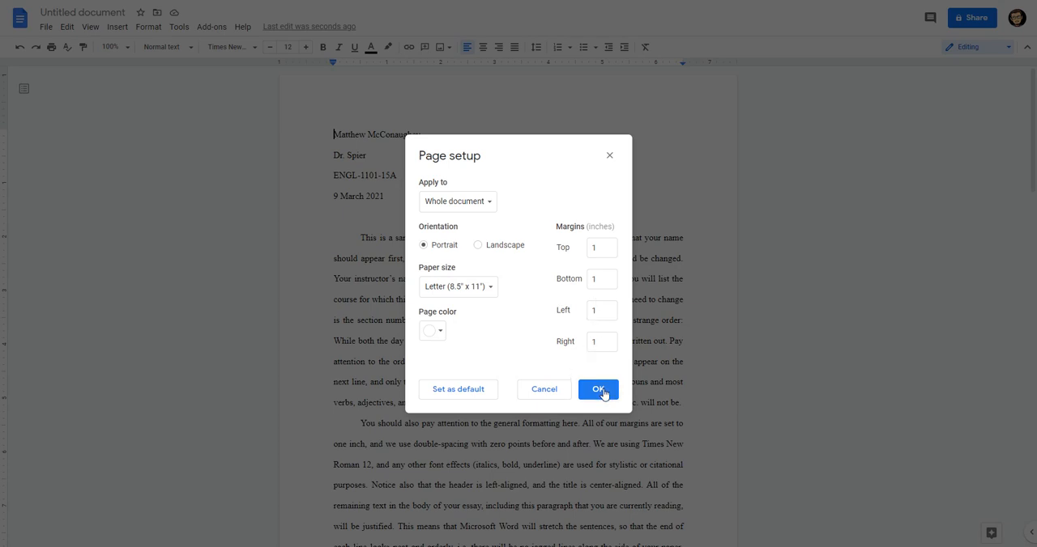
pyautogui.click(597, 390)
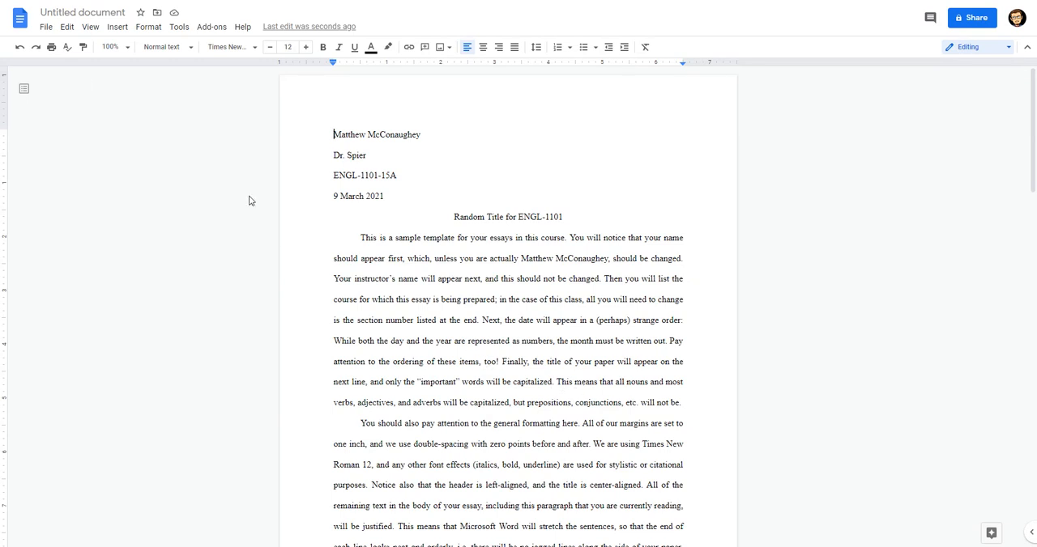
# Step: Insert header page numbers with 'Show on first page' unchecked and apply
pyautogui.click(117, 26)
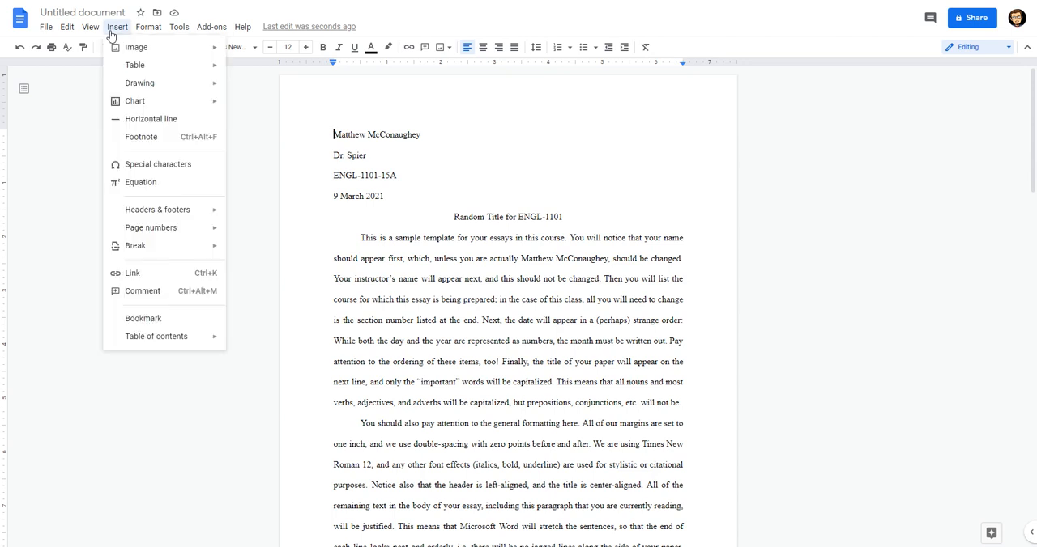
pyautogui.moveTo(136, 210)
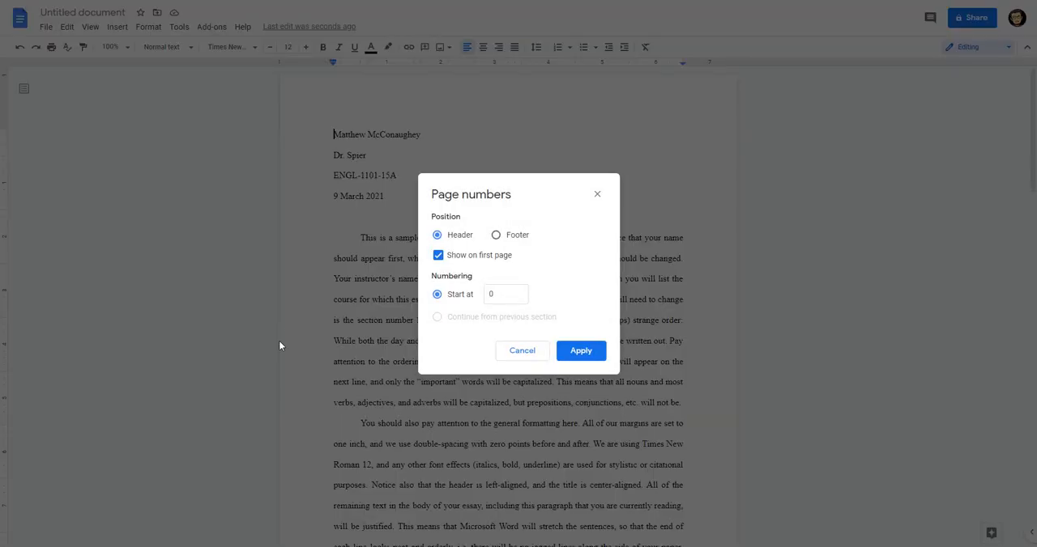
pyautogui.moveTo(440, 213)
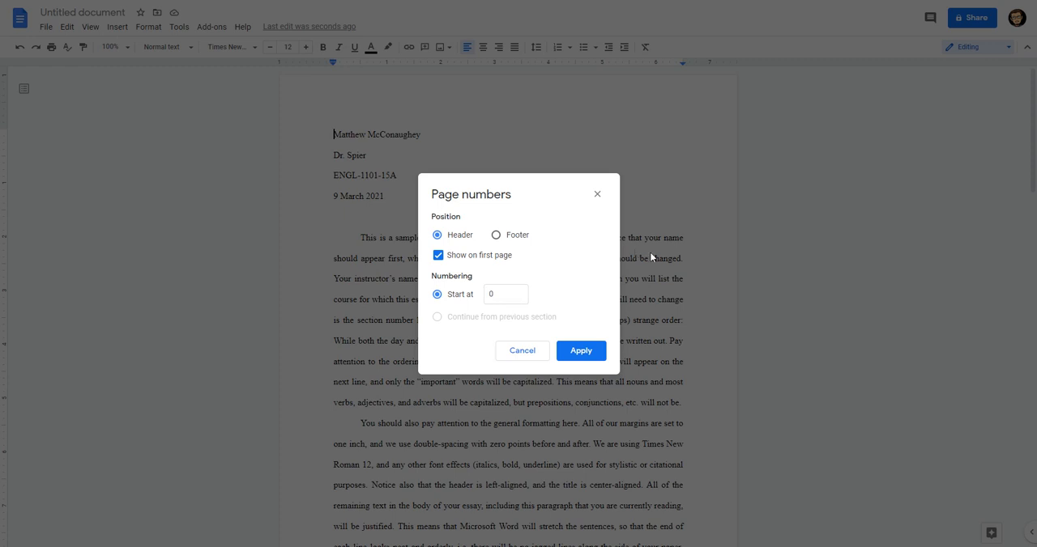
pyautogui.moveTo(510, 249)
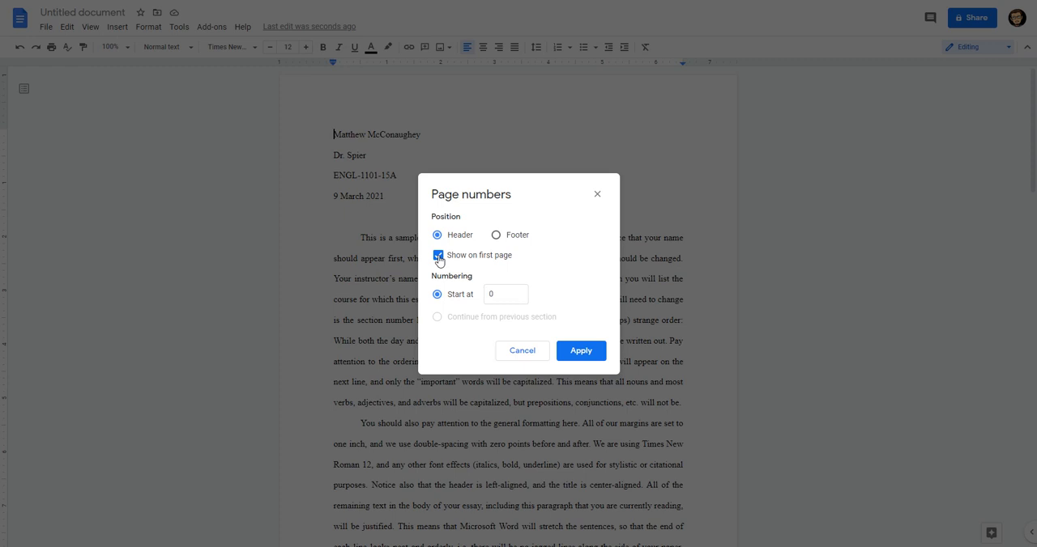
pyautogui.click(437, 255)
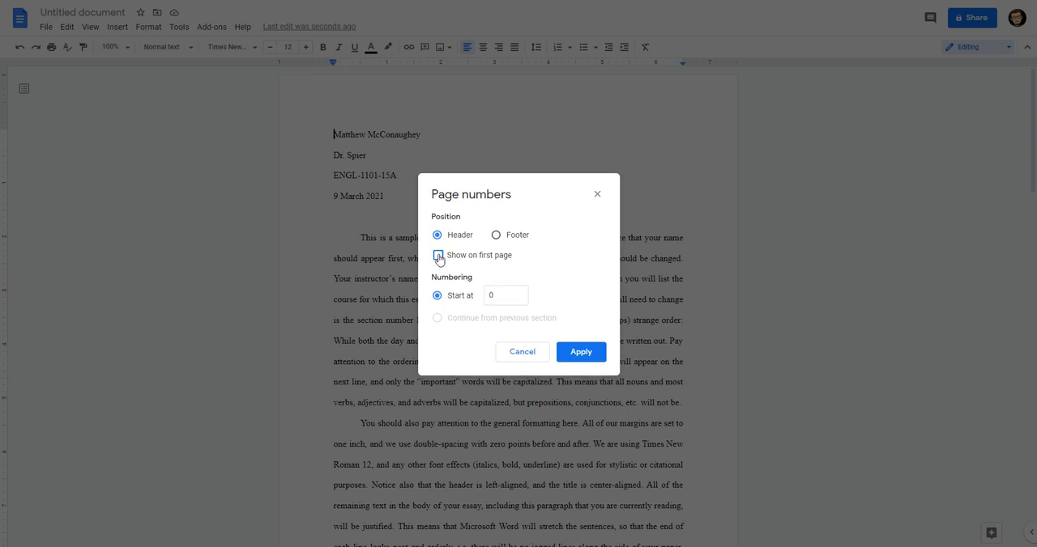
pyautogui.click(437, 255)
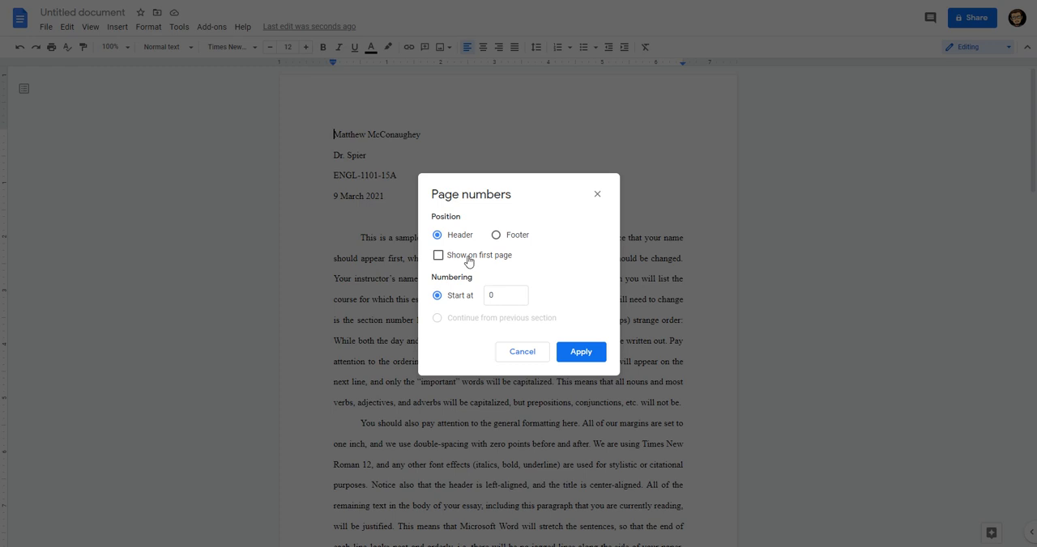
pyautogui.moveTo(466, 267)
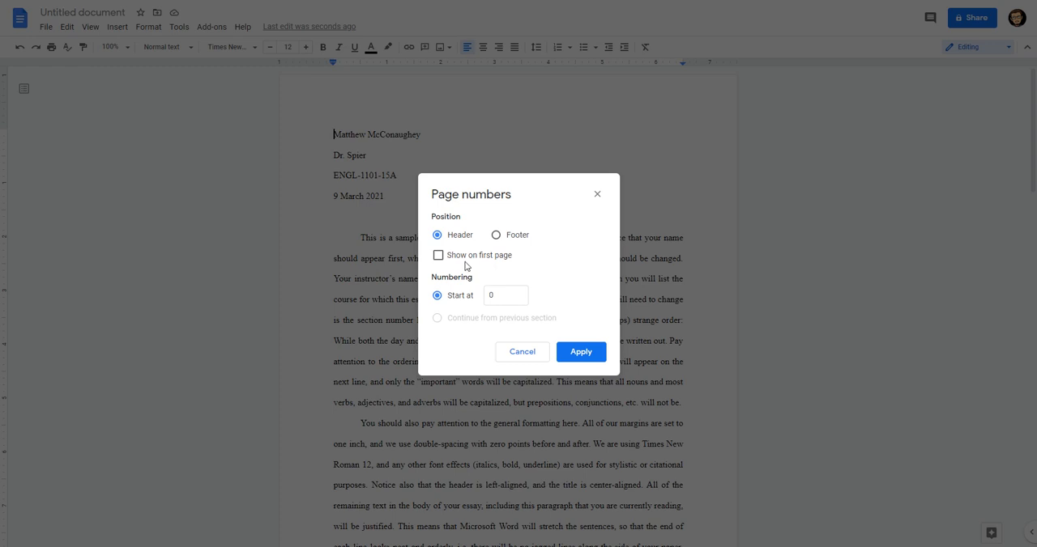
pyautogui.click(504, 295)
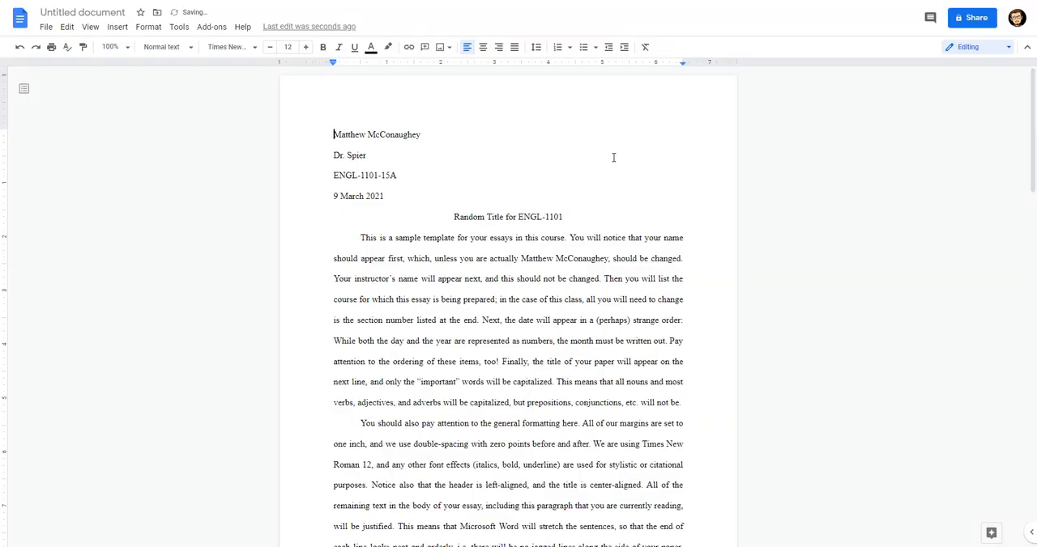
pyautogui.scroll(-3)
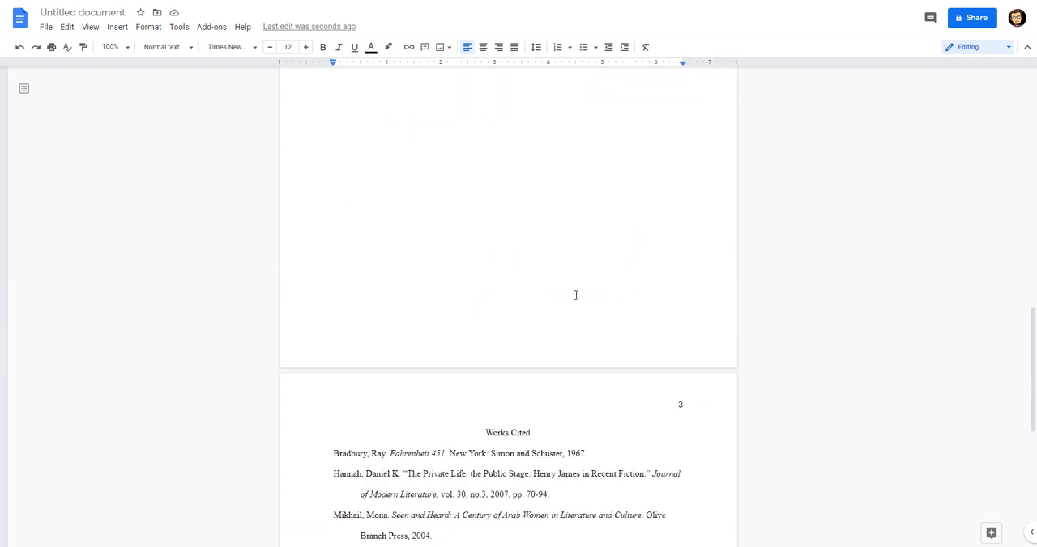
pyautogui.scroll(-3)
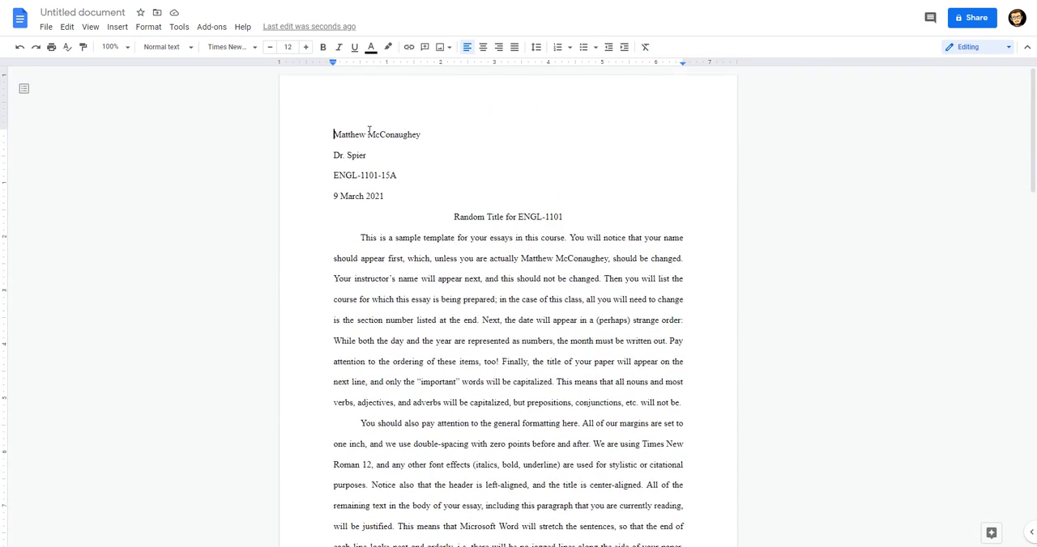
# Step: Add 'McConaughey' before the page number in the page 2 header and set it in Times New Roman
pyautogui.doubleClick(395, 134)
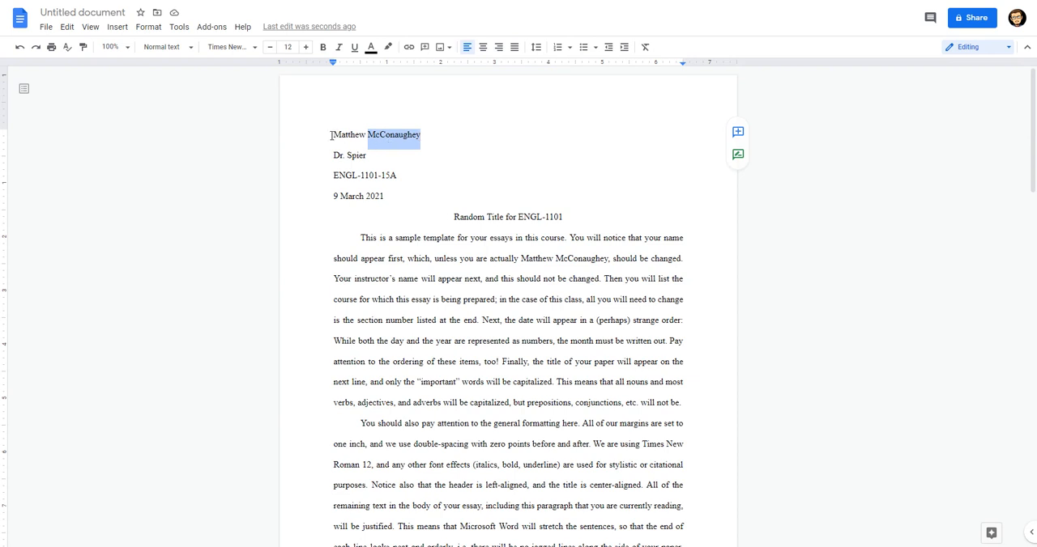
pyautogui.click(386, 153)
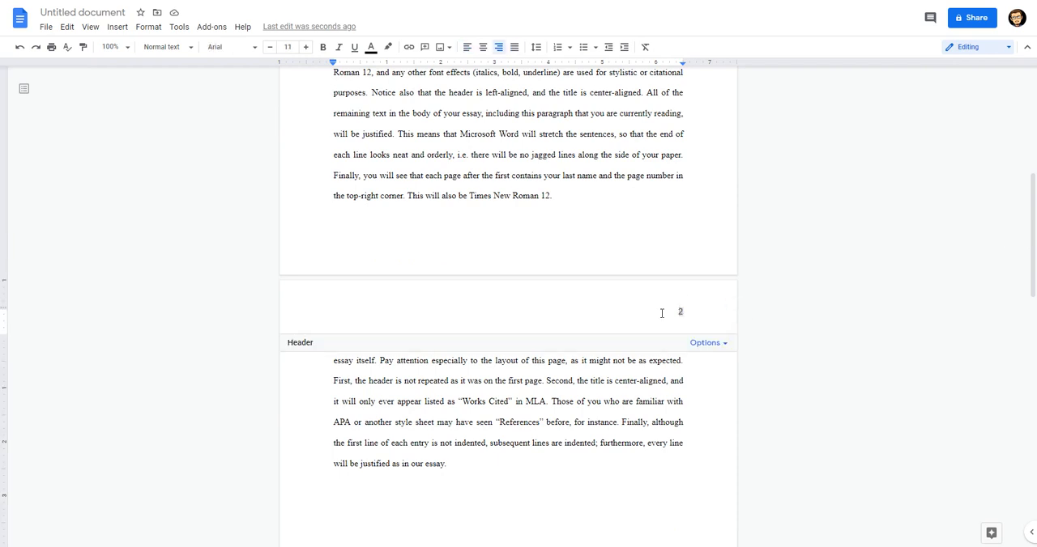
pyautogui.write('McConaughey')
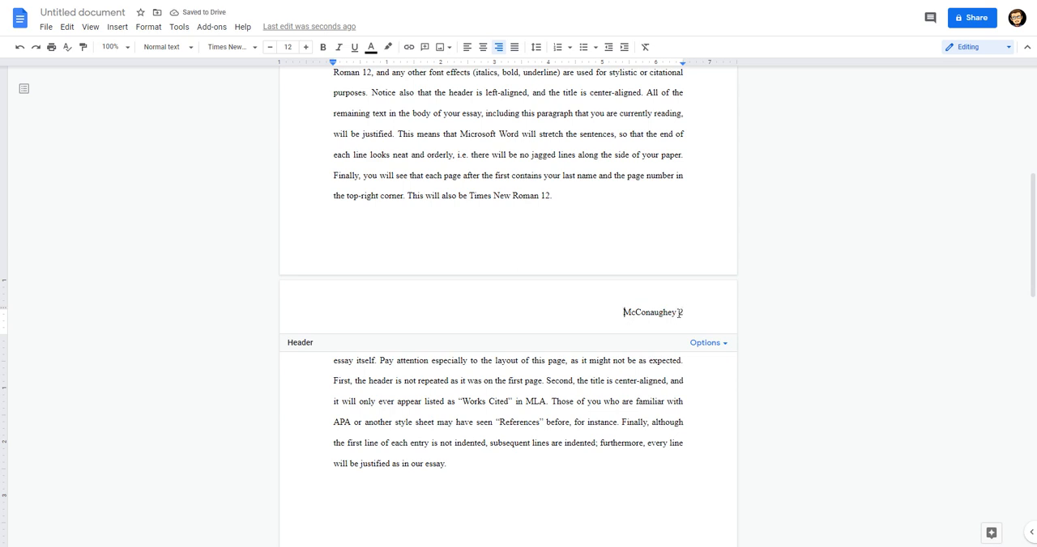
pyautogui.doubleClick(647, 312)
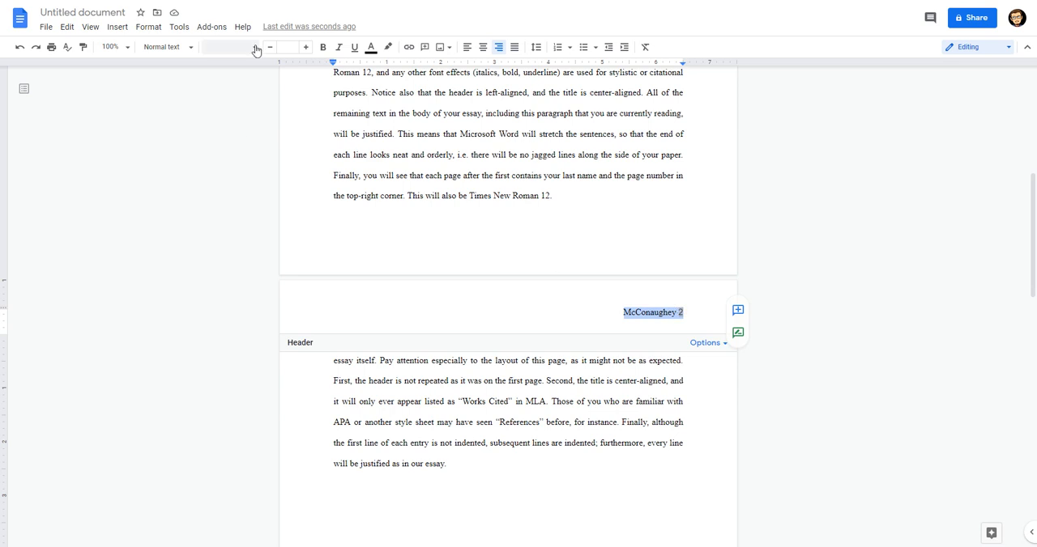
pyautogui.click(227, 46)
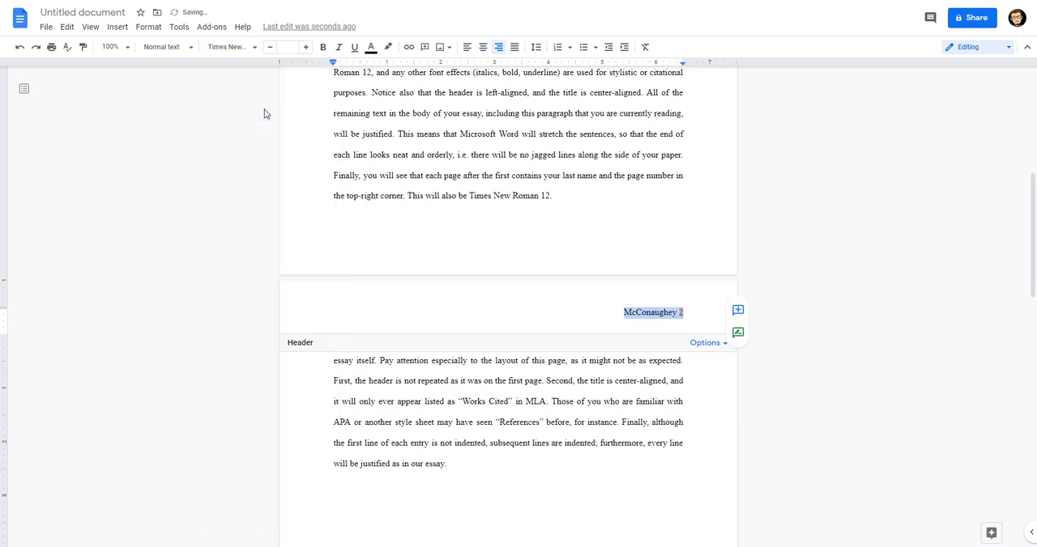
pyautogui.click(287, 46)
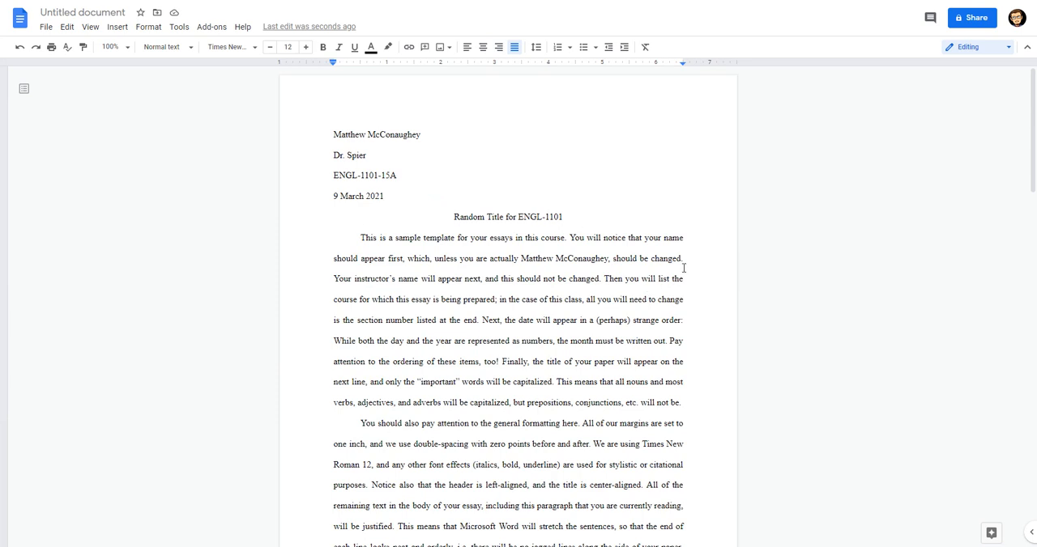
pyautogui.moveTo(706, 390)
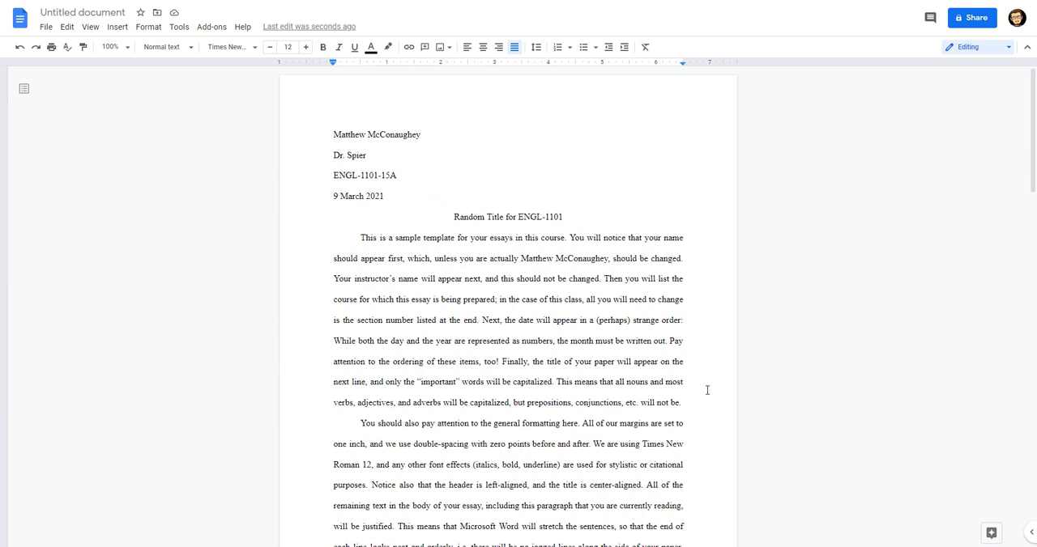
pyautogui.scroll(-3)
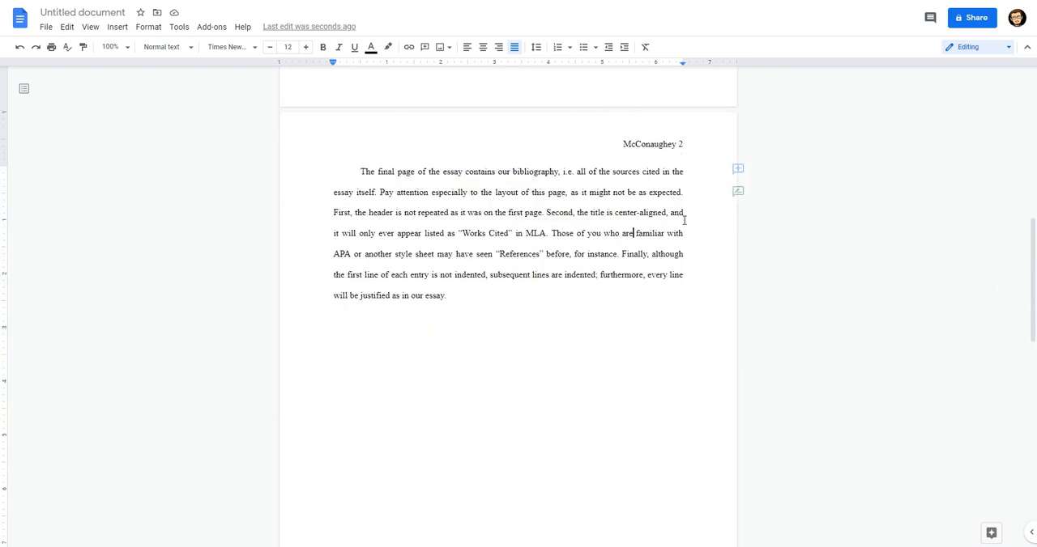
pyautogui.scroll(-3)
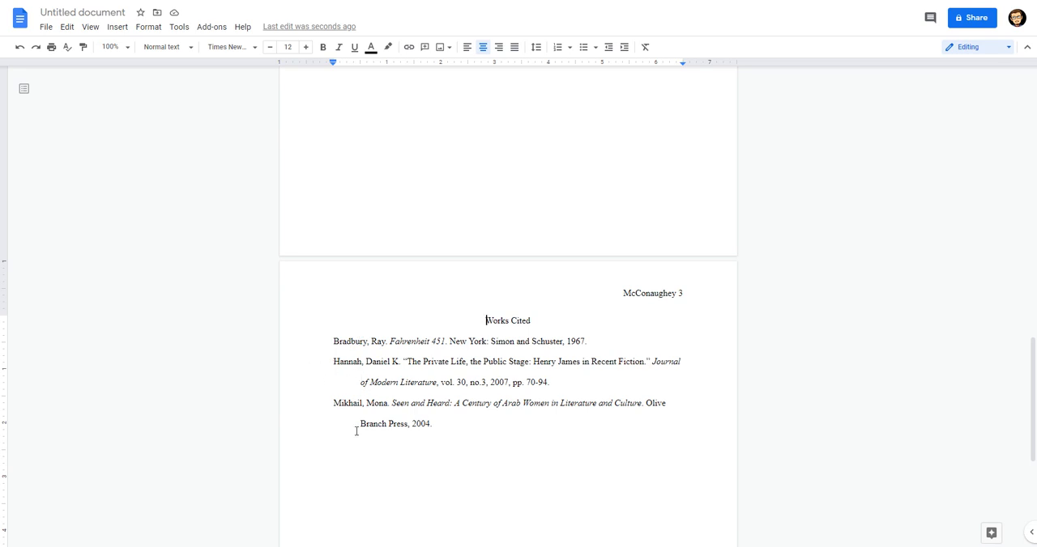
pyautogui.scroll(3)
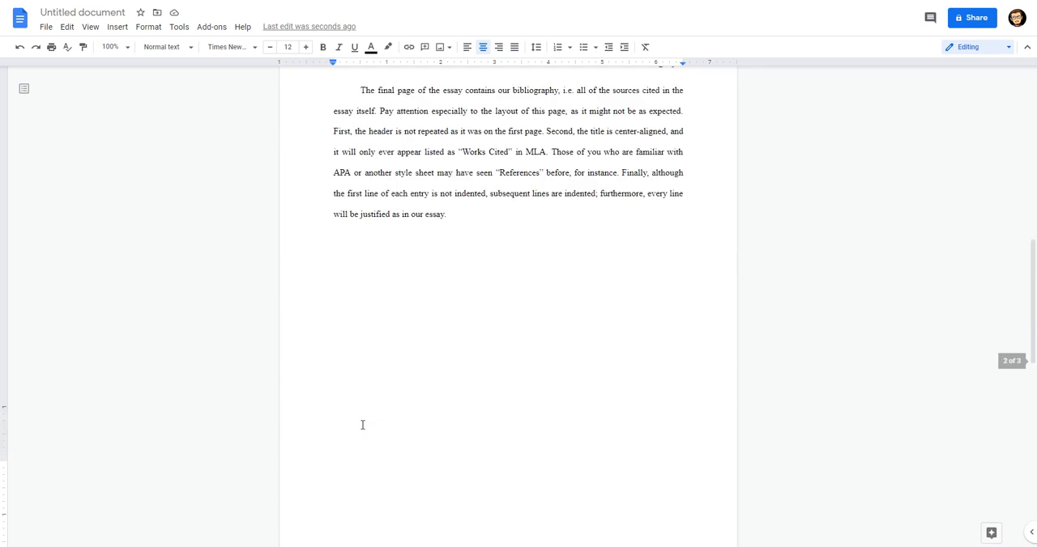
pyautogui.moveTo(393, 400)
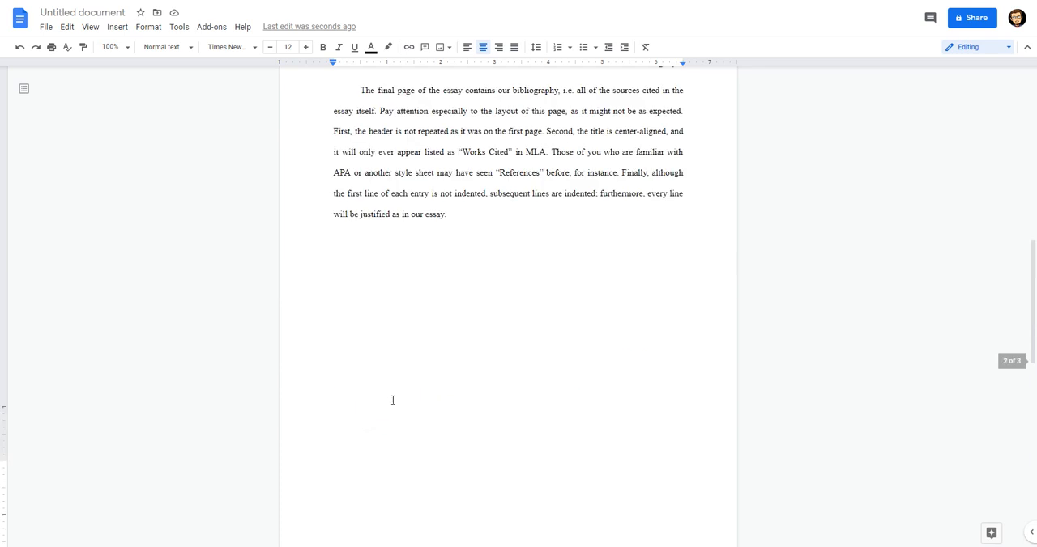